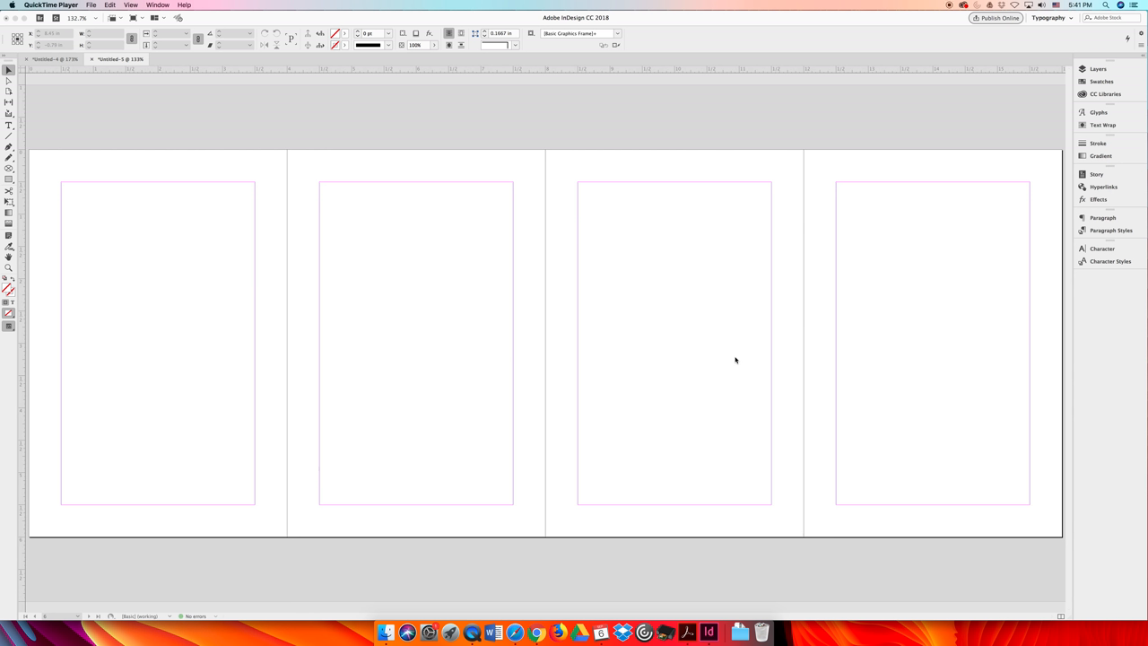
{"action": "mouse_move", "coordinate": [725, 375]}
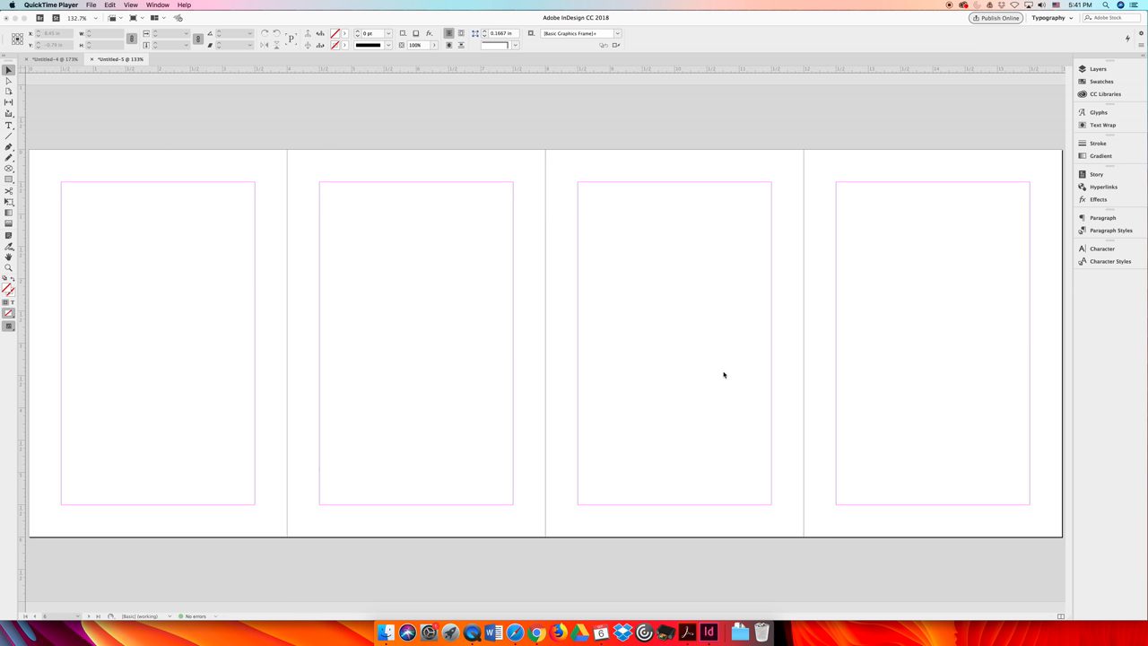
{"action": "mouse_move", "coordinate": [697, 364]}
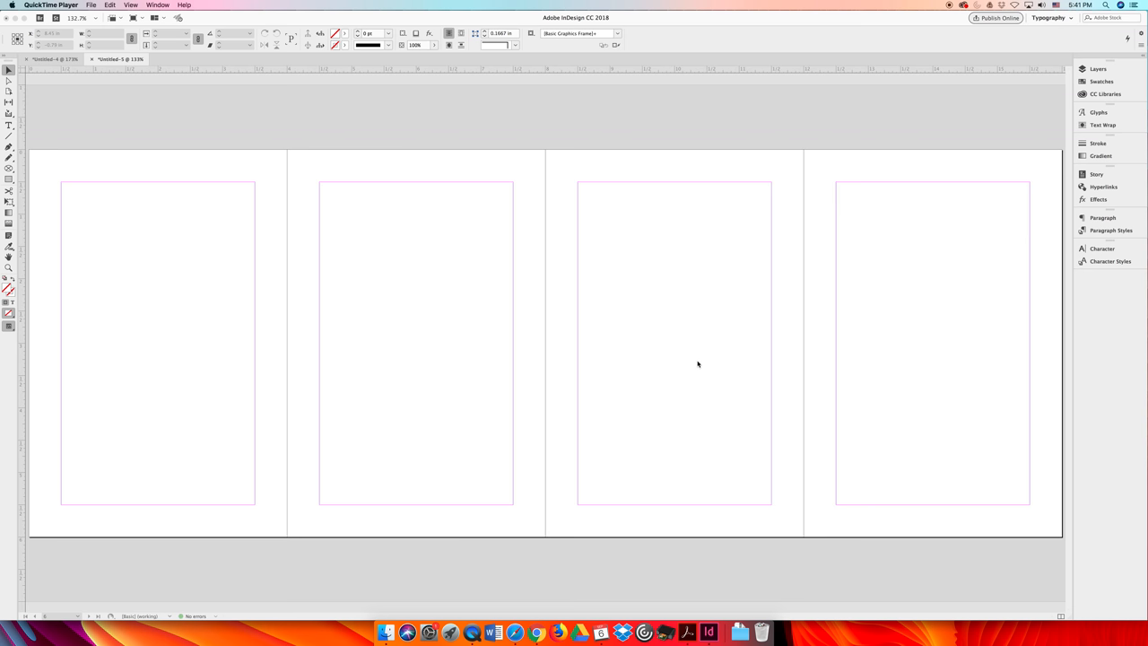
{"action": "mouse_move", "coordinate": [556, 156]}
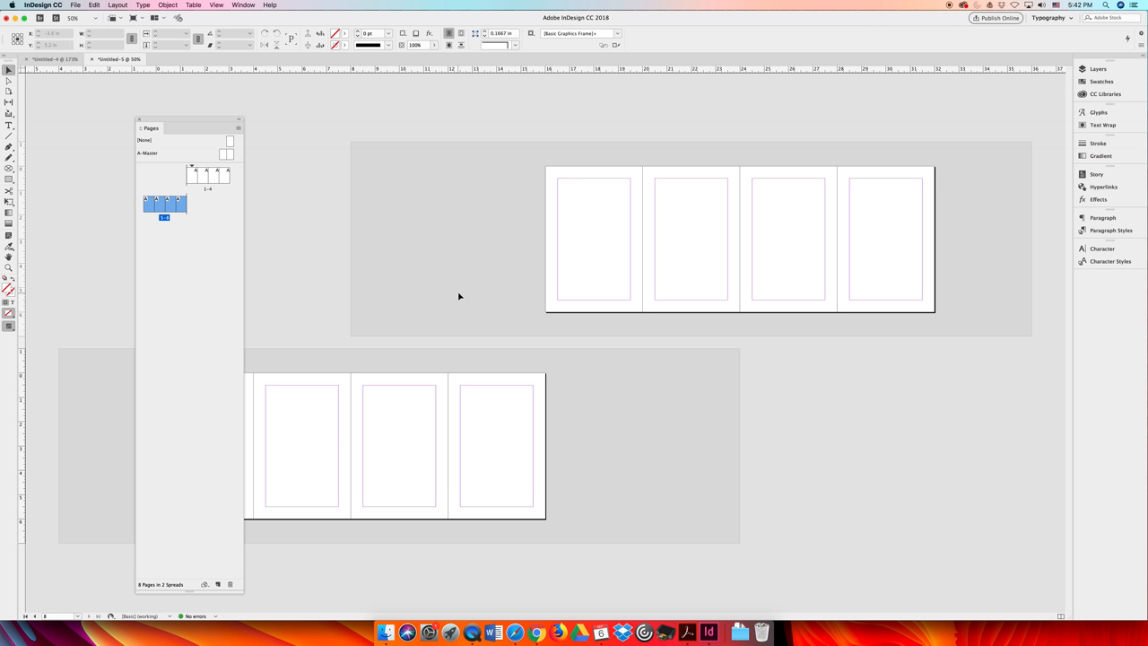
{"action": "mouse_move", "coordinate": [499, 409]}
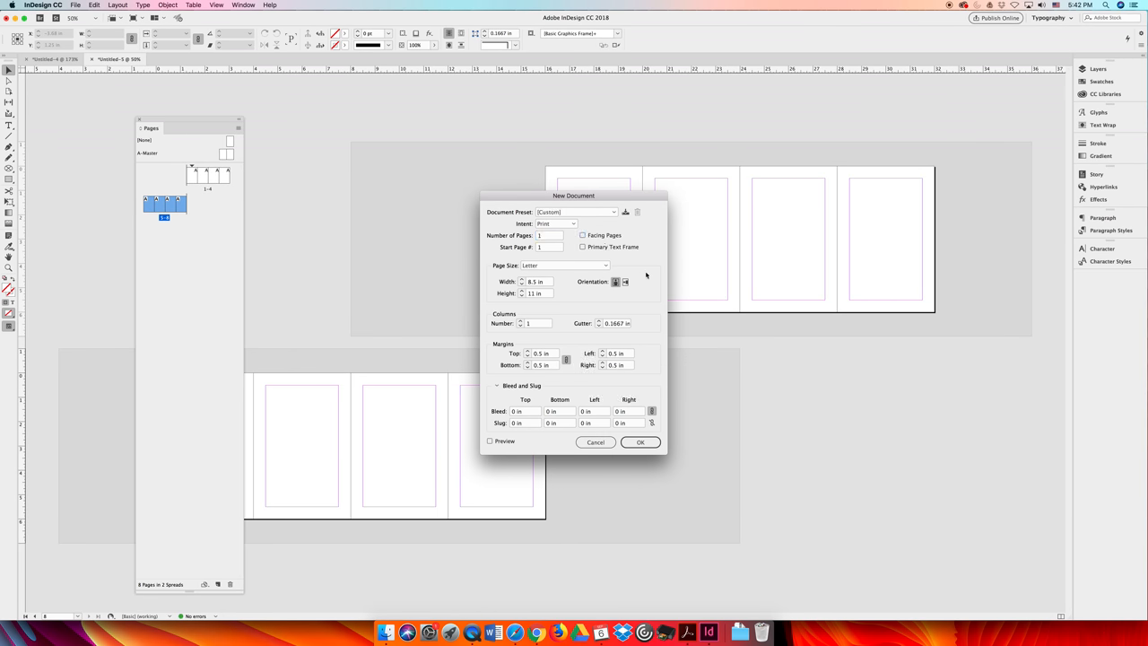
Create the new document in landscape orientation without facing pages.
{"action": "left_click", "coordinate": [639, 441]}
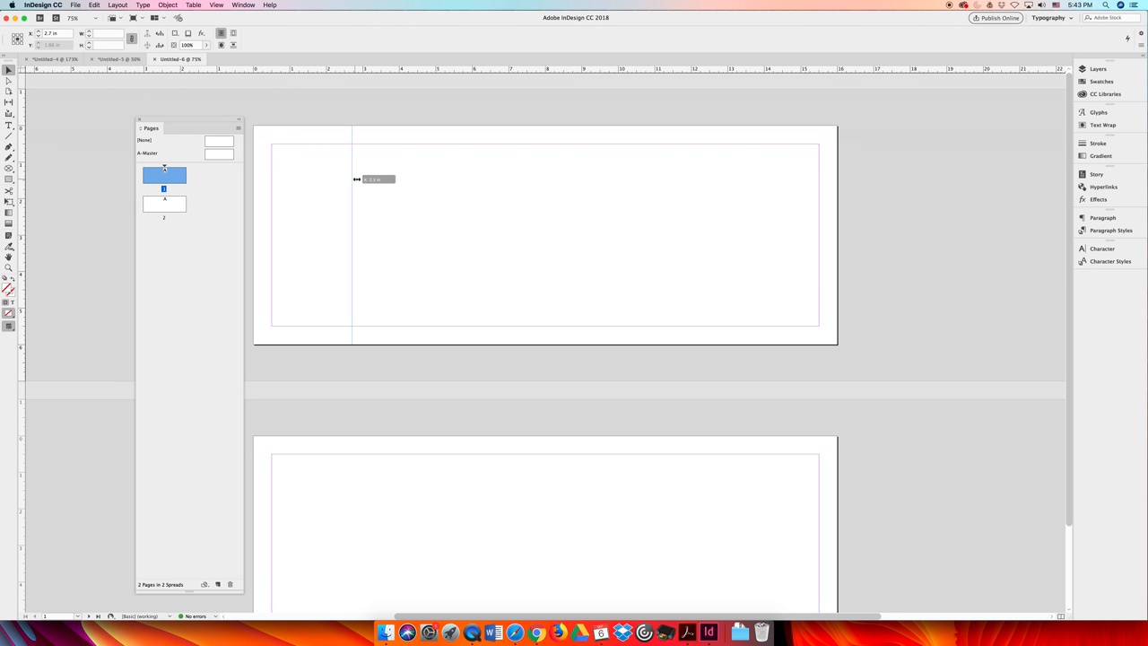
Place three vertical fold guides dividing page one into four panels.
{"action": "left_click_drag", "start_coordinate": [354, 180], "coordinate": [398, 172]}
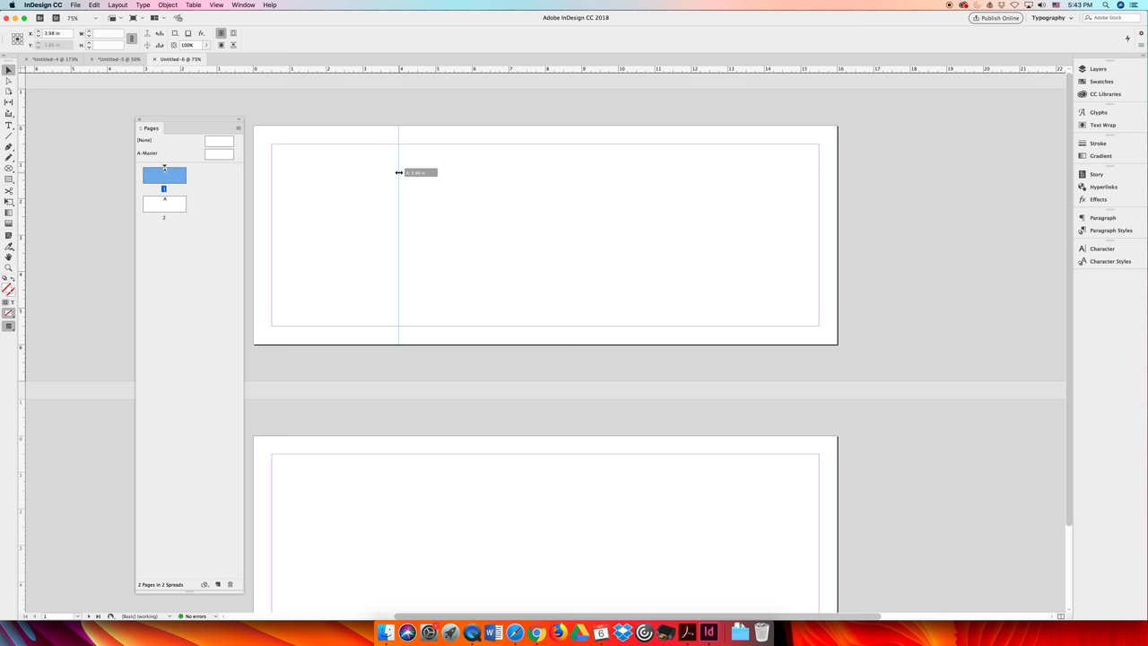
{"action": "left_click_drag", "start_coordinate": [398, 172], "coordinate": [452, 159]}
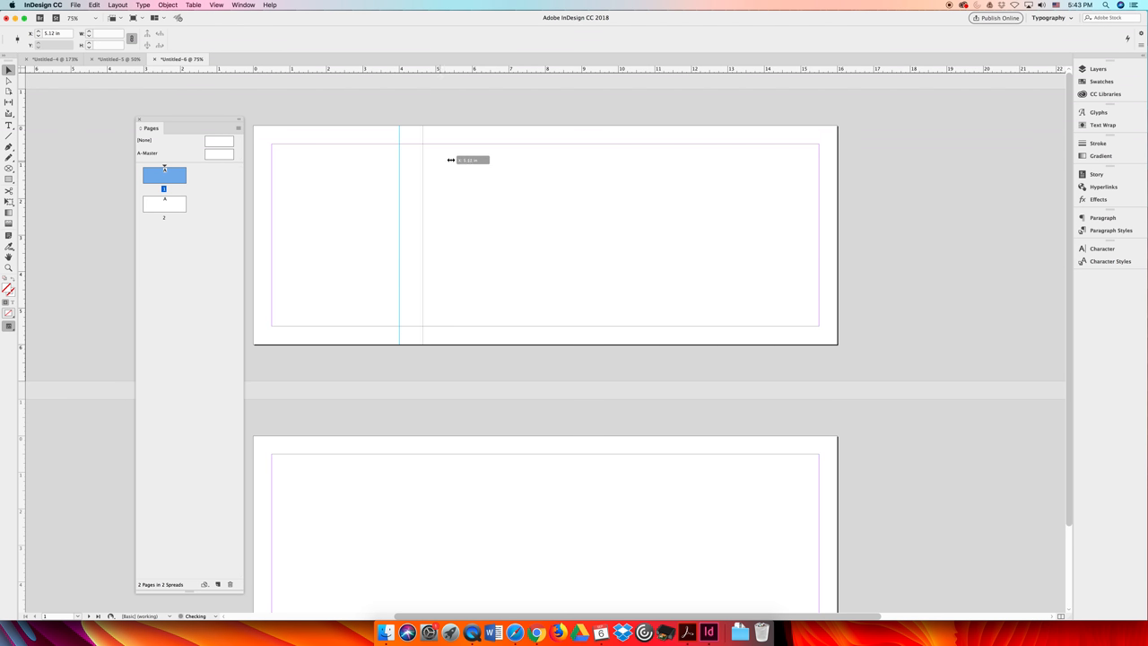
{"action": "left_click_drag", "start_coordinate": [423, 160], "coordinate": [545, 147]}
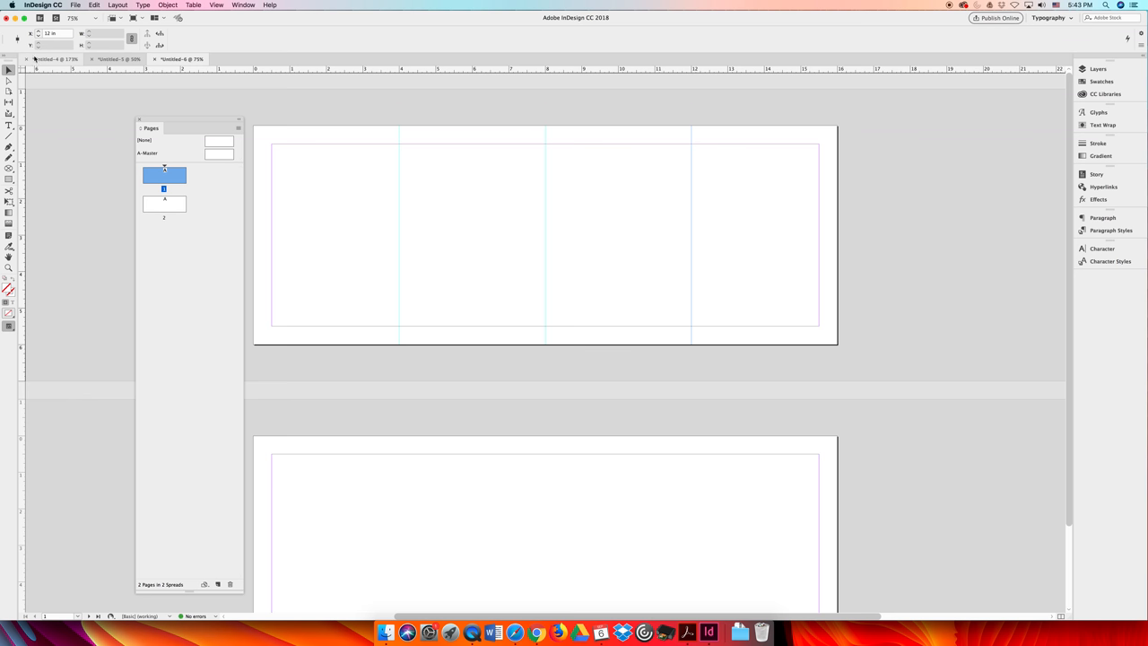
Close both practice documents, discarding changes to each.
{"action": "left_click", "coordinate": [155, 59]}
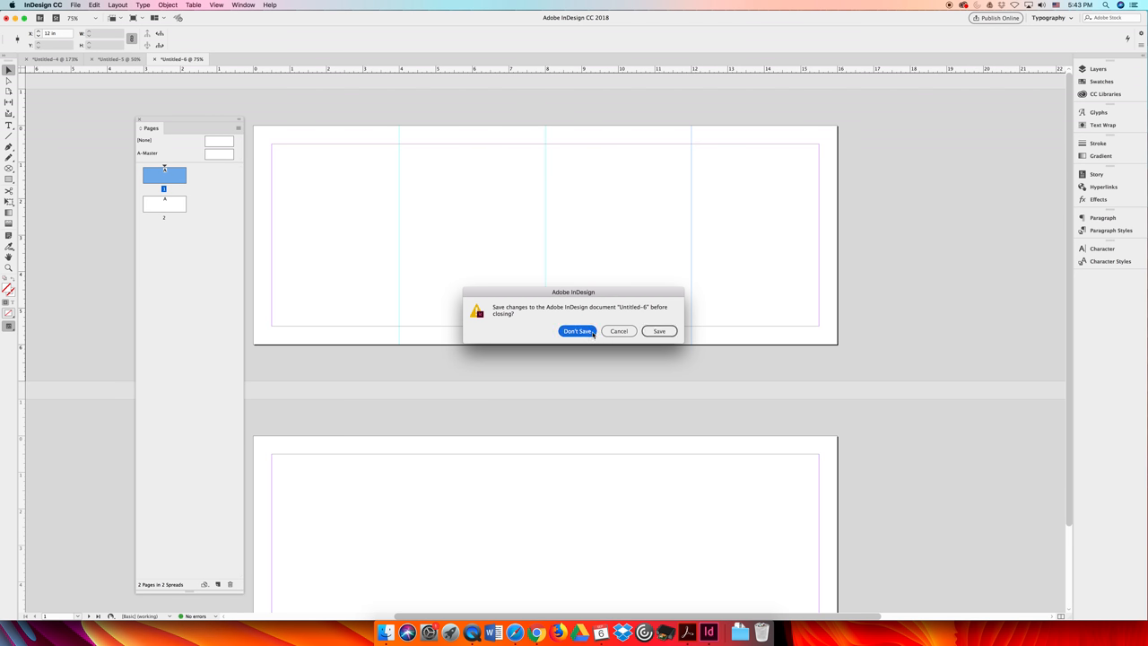
{"action": "left_click", "coordinate": [578, 330]}
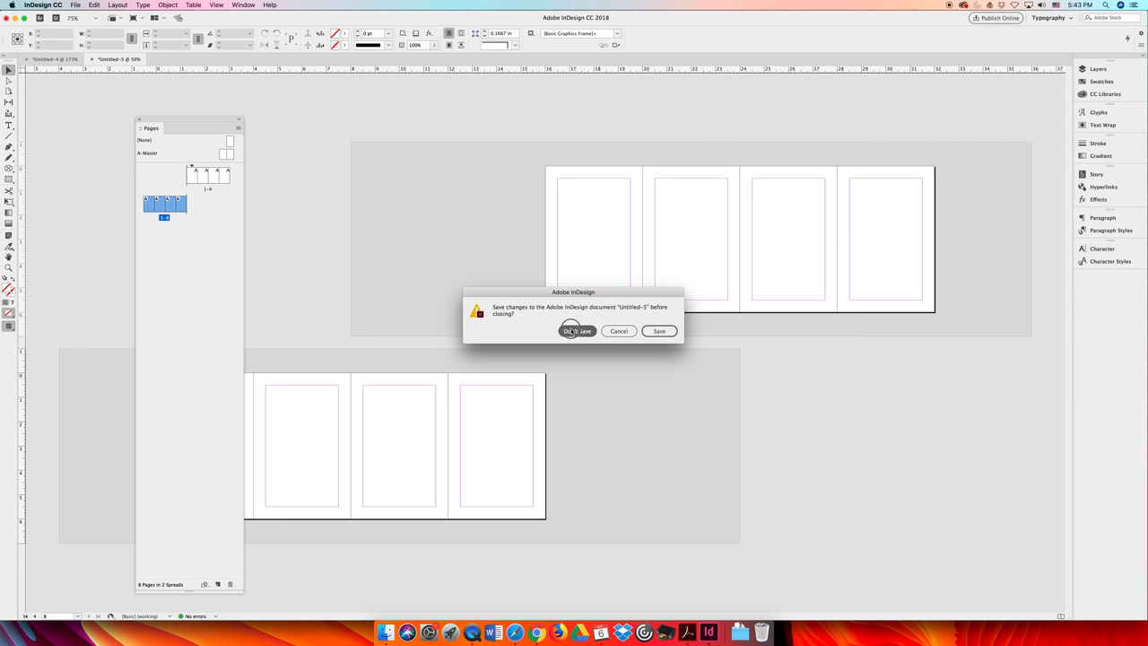
{"action": "left_click", "coordinate": [577, 330]}
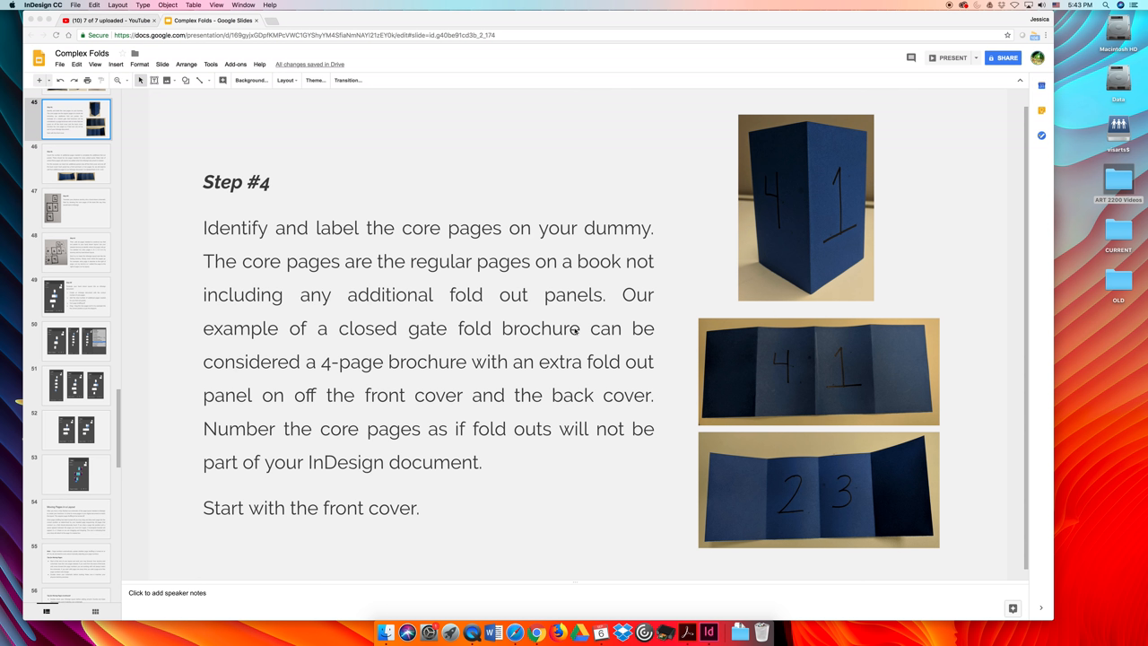
{"action": "mouse_move", "coordinate": [739, 631]}
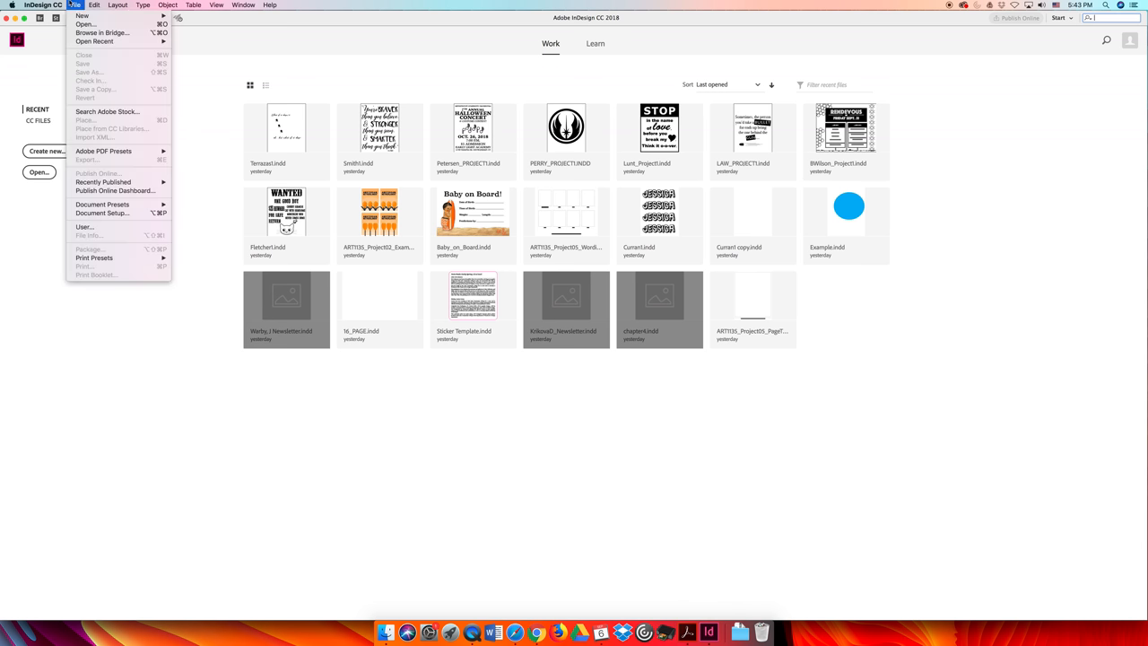
Create the 40-page facing-pages letter document with 0.125 in bleed.
{"action": "left_click", "coordinate": [83, 15]}
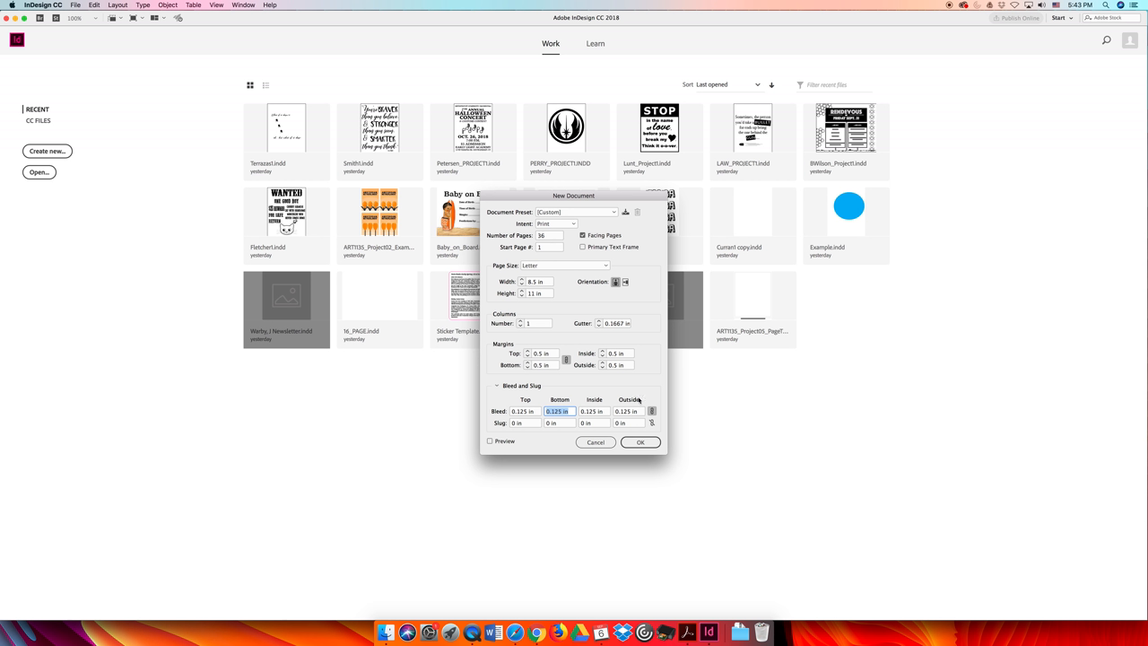
{"action": "left_click", "coordinate": [640, 442]}
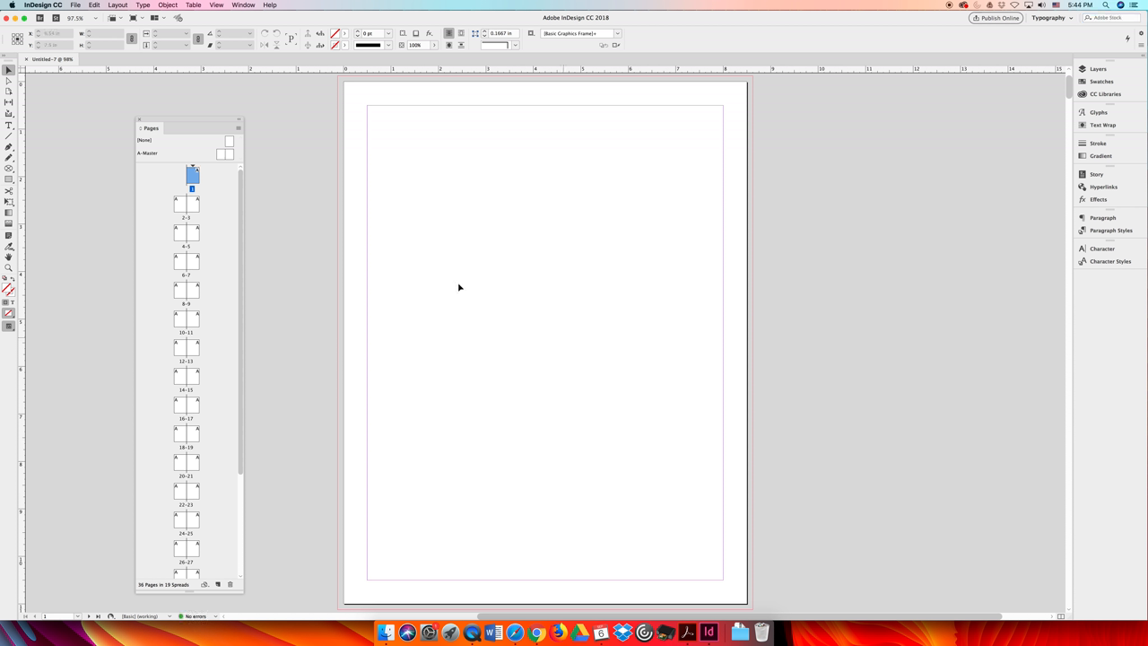
Scroll the Pages panel down through all 40 pages to the last single page.
{"action": "scroll", "scroll_direction": "down", "scroll_amount": 3}
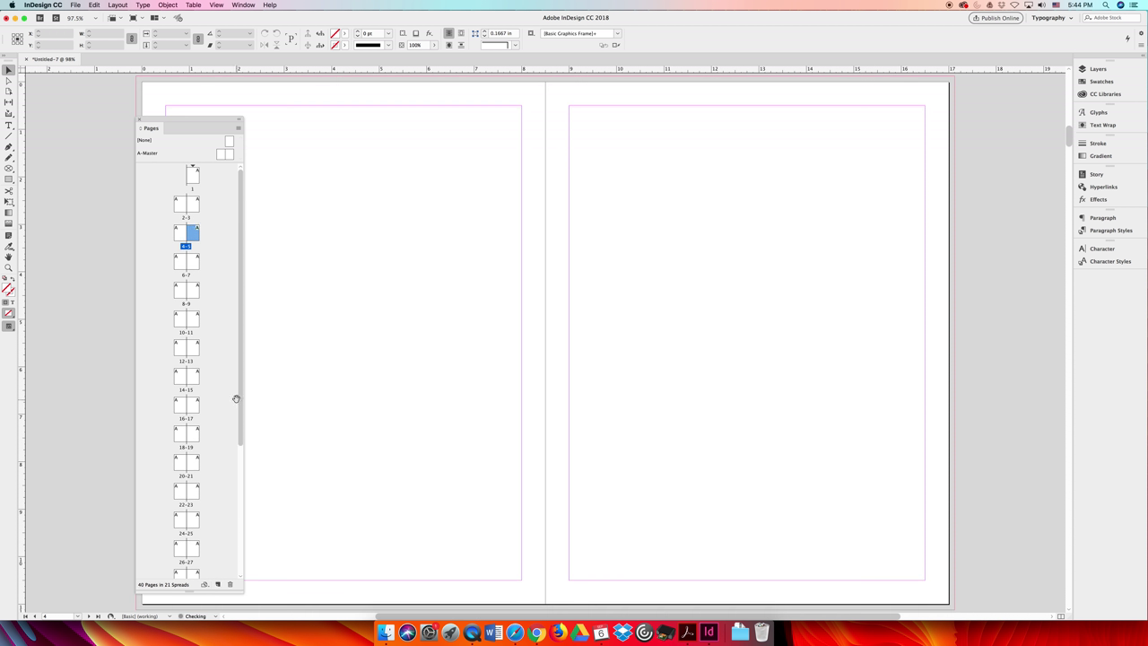
{"action": "scroll", "scroll_direction": "down", "scroll_amount": 3}
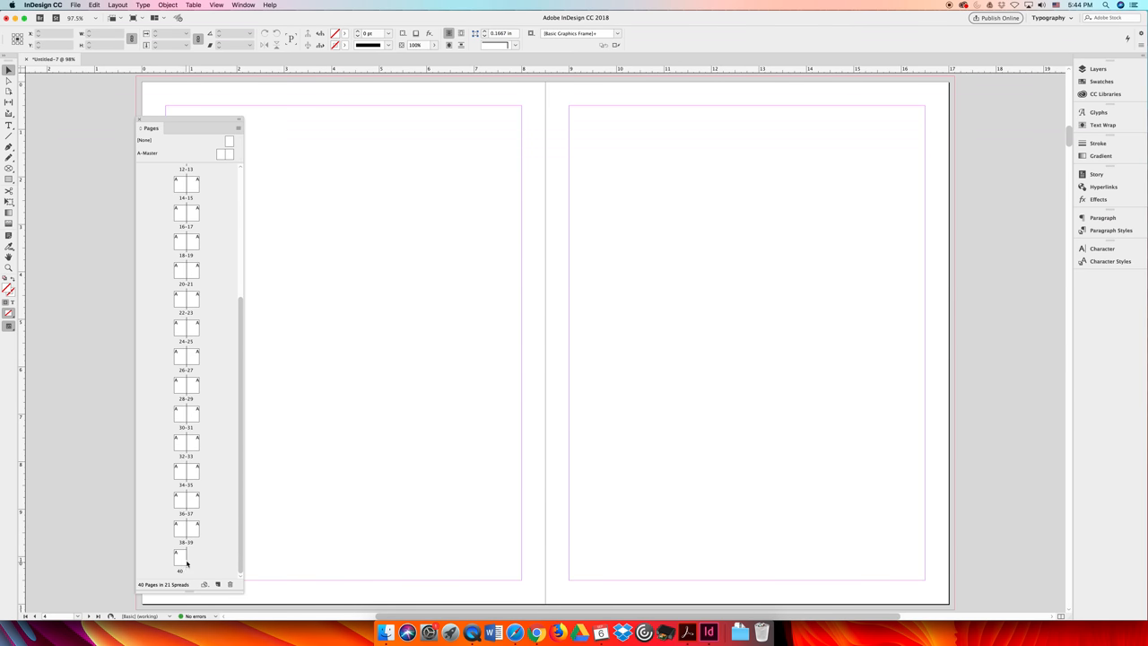
Move the Pages panel beside the spread and show its page-command menu.
{"action": "left_click_drag", "start_coordinate": [180, 127], "coordinate": [277, 112]}
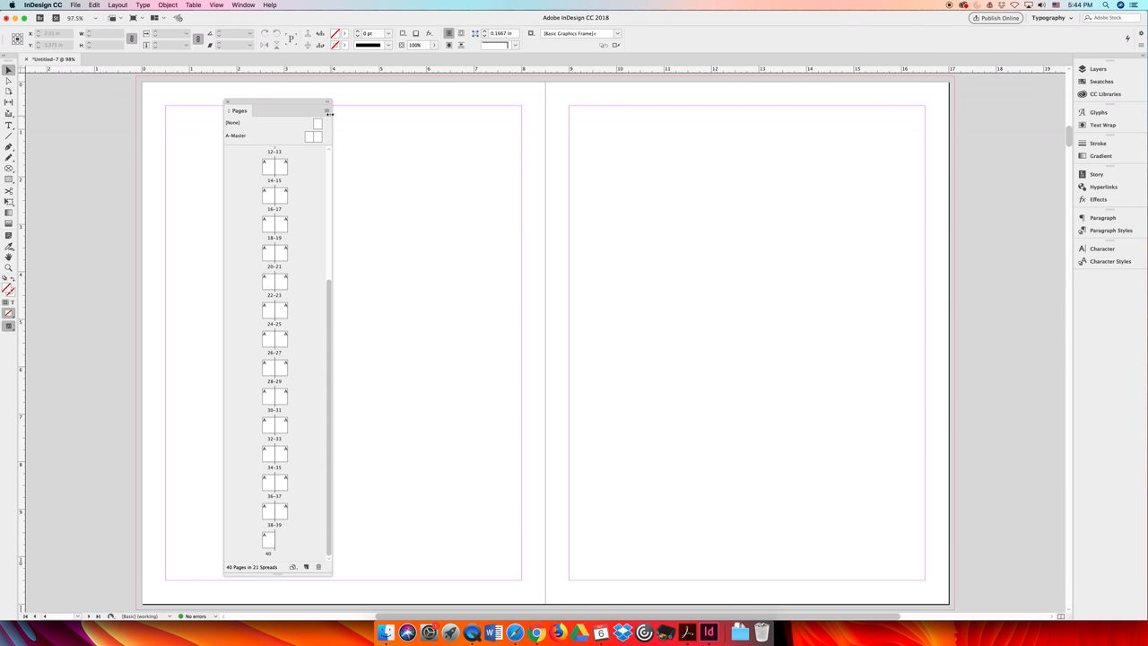
{"action": "left_click", "coordinate": [327, 111]}
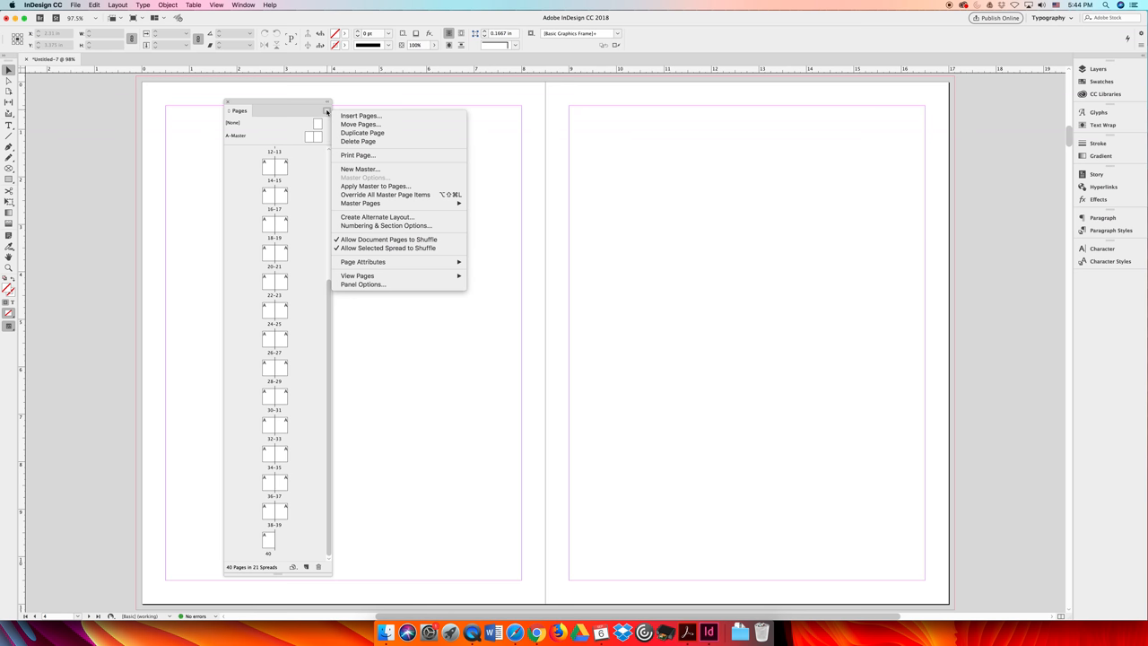
{"action": "mouse_move", "coordinate": [421, 169]}
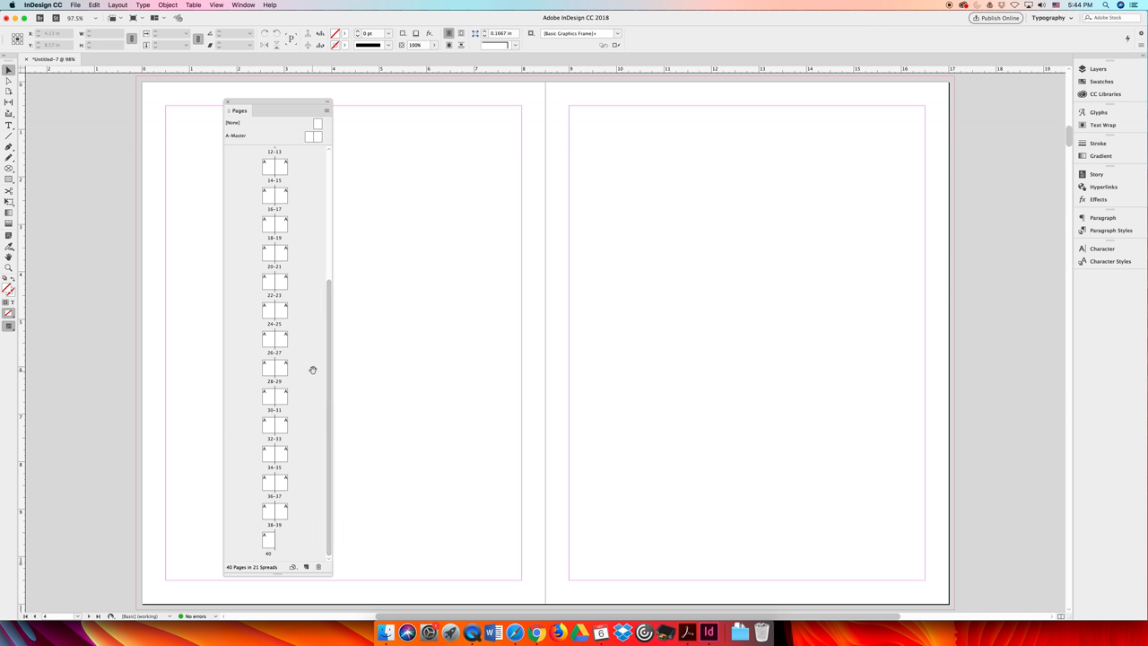
{"action": "mouse_move", "coordinate": [269, 538]}
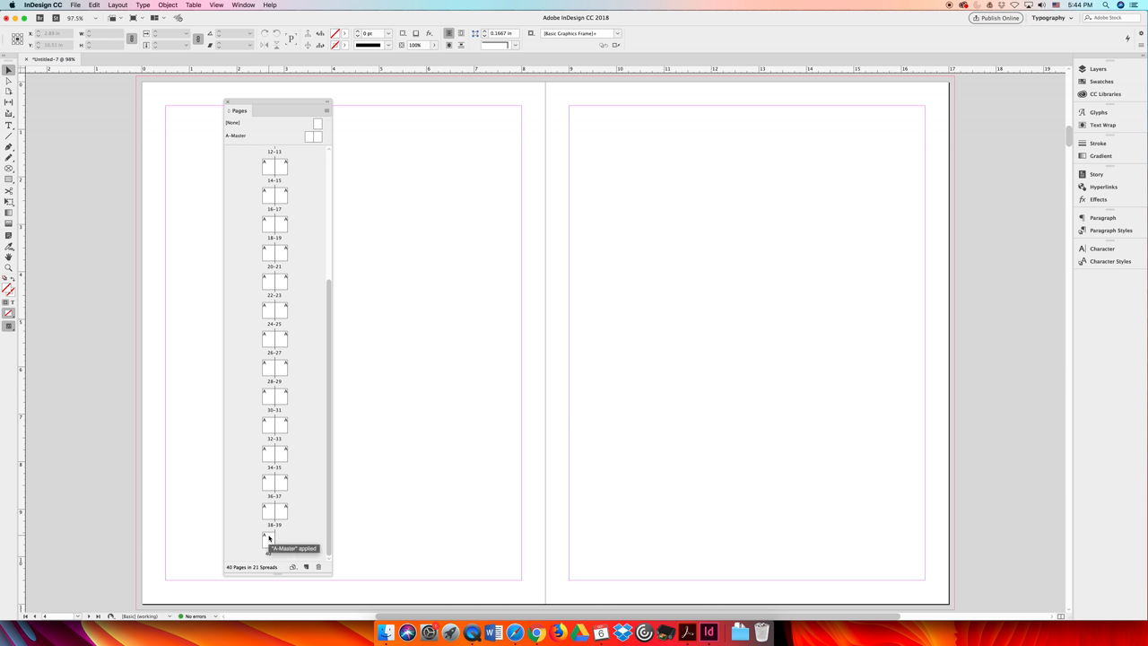
{"action": "mouse_move", "coordinate": [269, 541]}
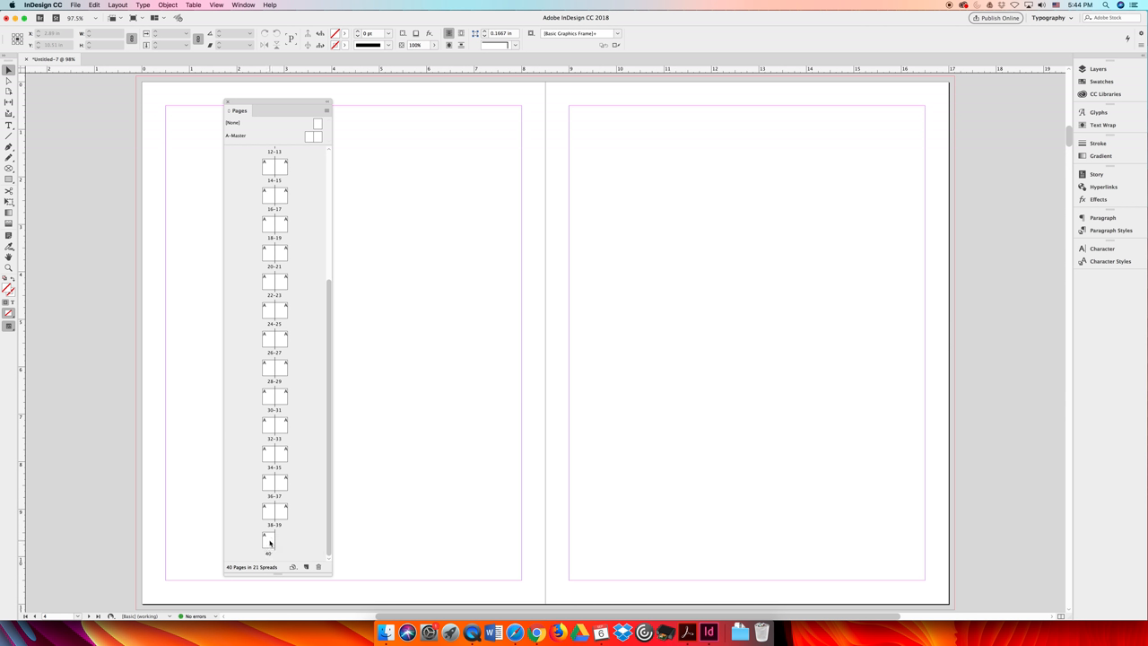
{"action": "left_click", "coordinate": [269, 538]}
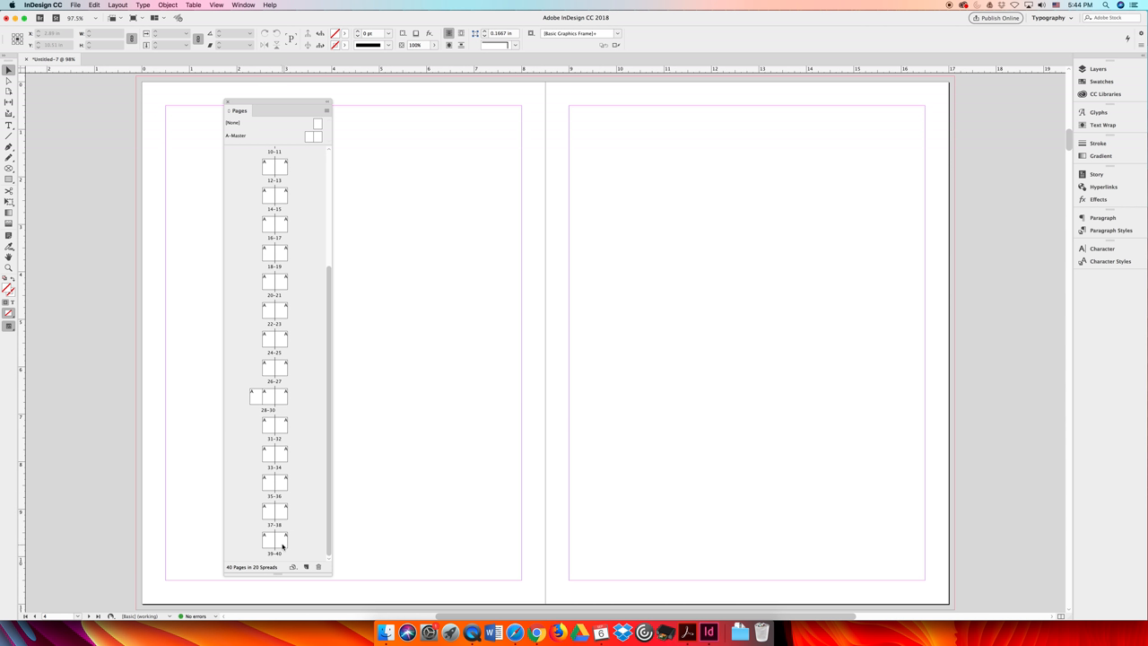
{"action": "left_click", "coordinate": [283, 540]}
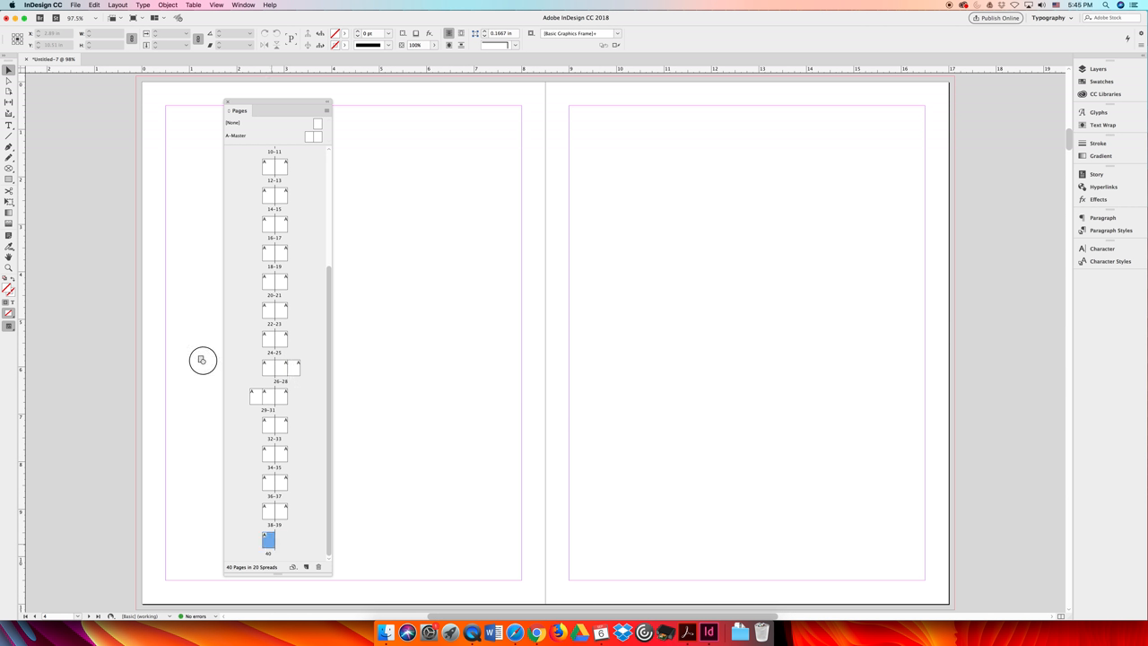
{"action": "mouse_move", "coordinate": [255, 190]}
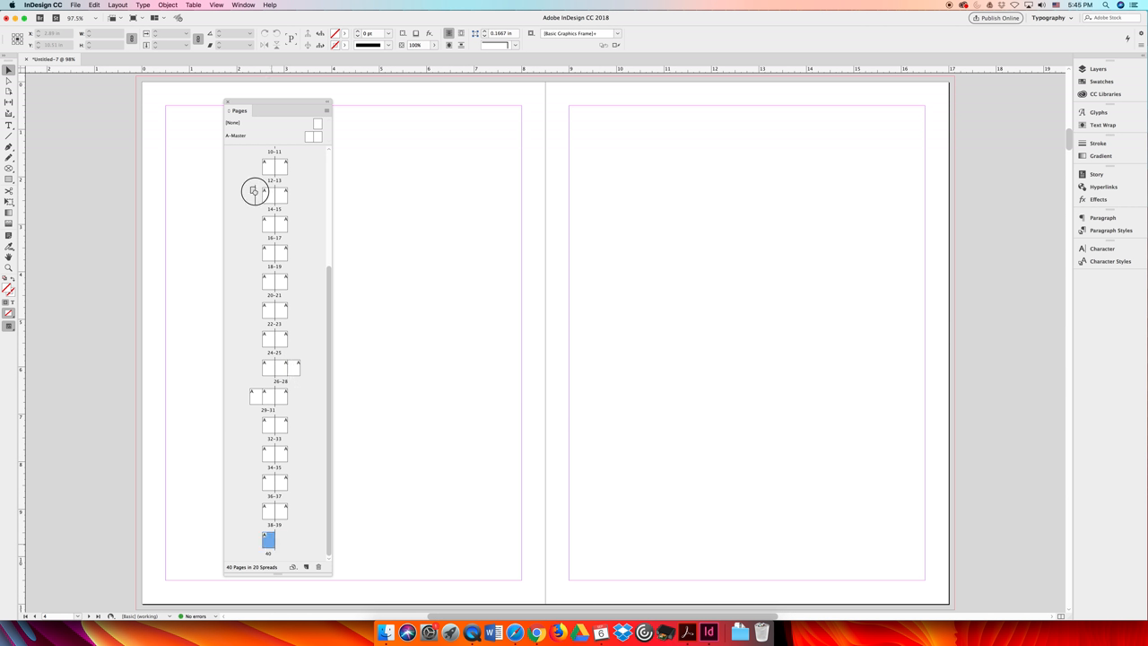
{"action": "mouse_move", "coordinate": [342, 233]}
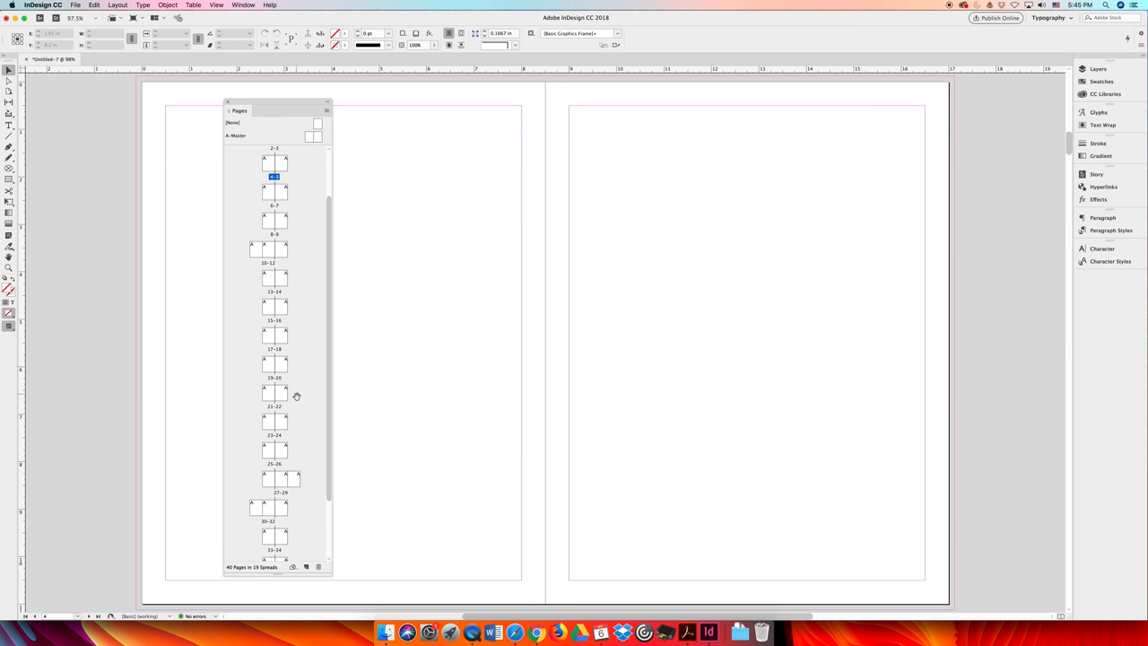
{"action": "scroll", "scroll_direction": "down", "scroll_amount": 3}
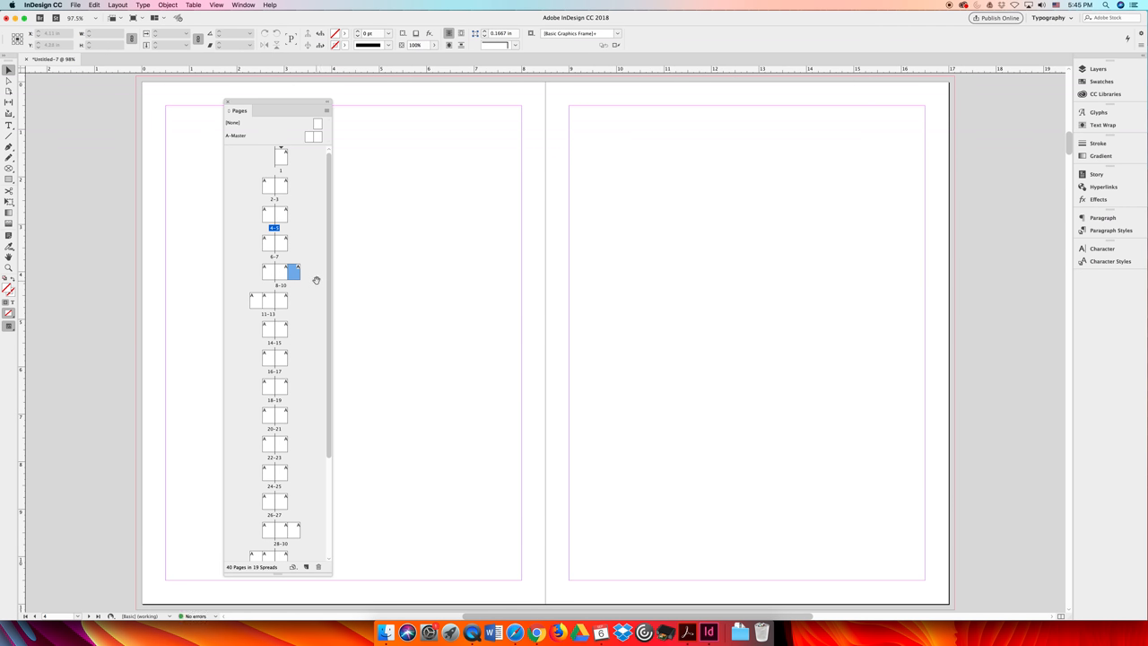
{"action": "mouse_move", "coordinate": [337, 280]}
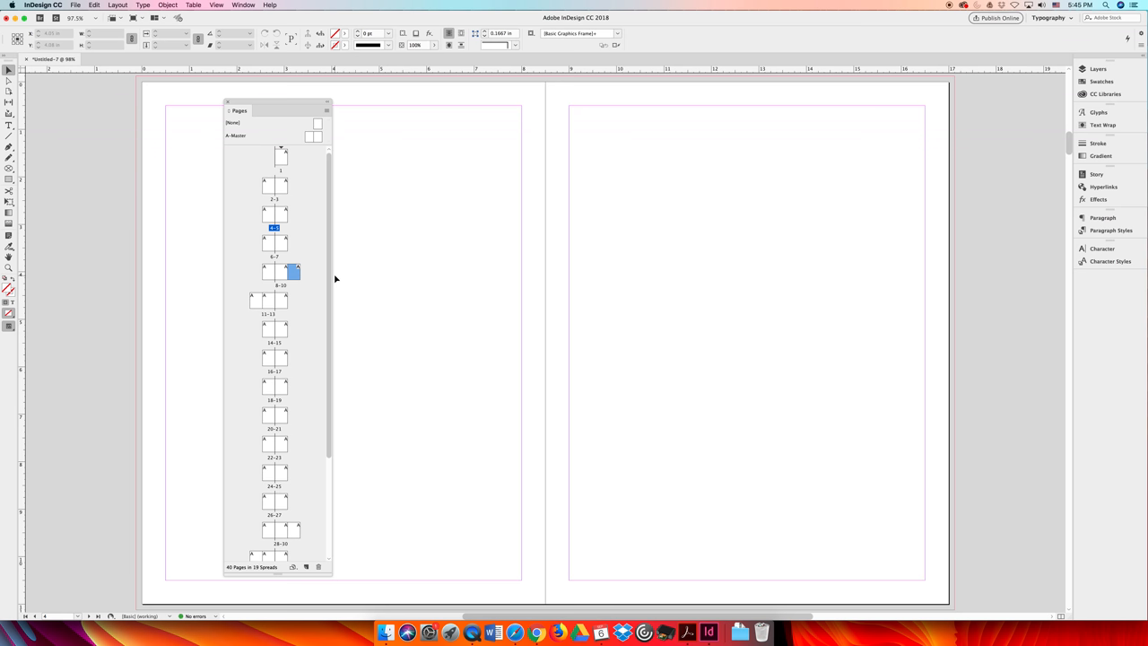
{"action": "scroll", "scroll_direction": "down", "scroll_amount": 3}
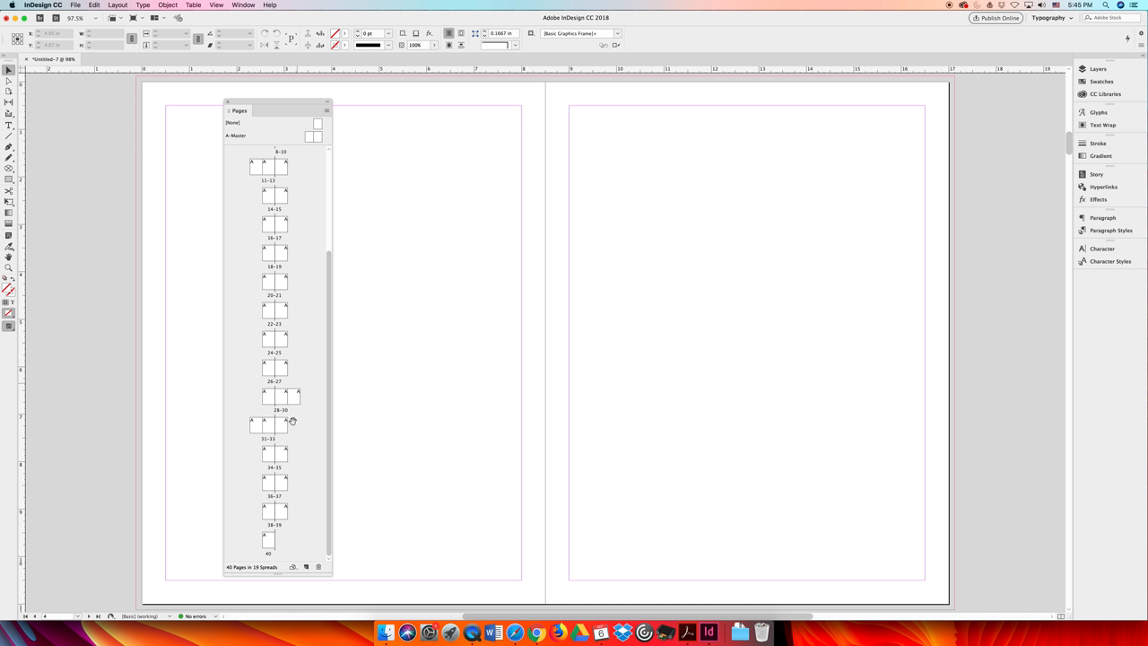
{"action": "mouse_move", "coordinate": [344, 401]}
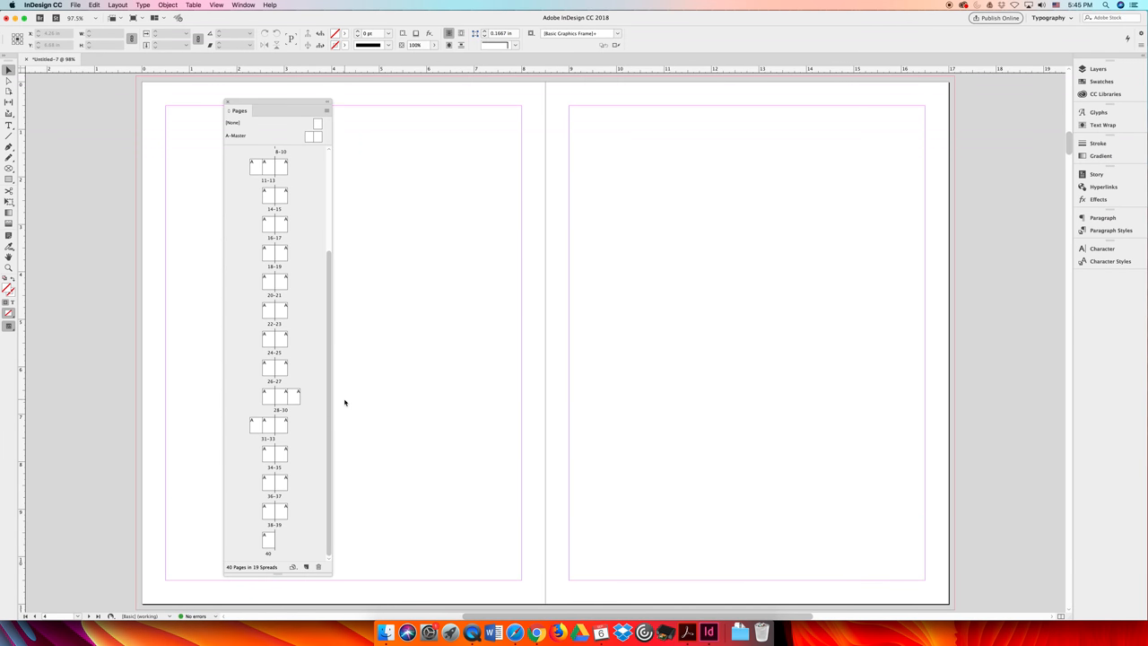
{"action": "mouse_move", "coordinate": [334, 305]}
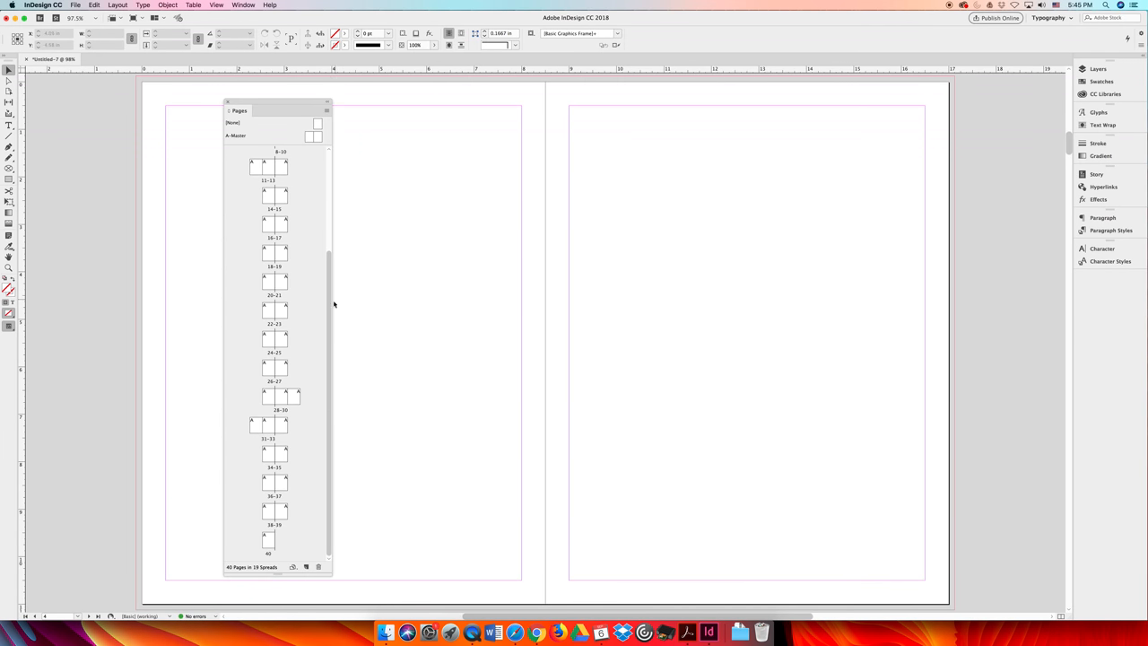
{"action": "scroll", "scroll_direction": "up", "scroll_amount": 3}
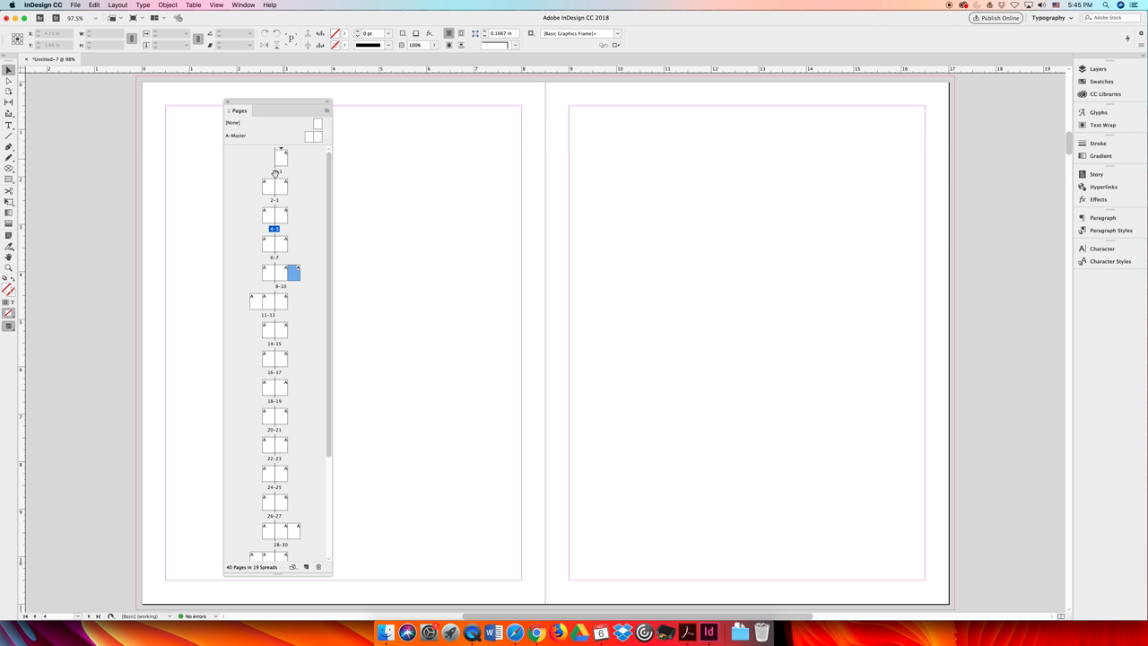
{"action": "mouse_move", "coordinate": [271, 262]}
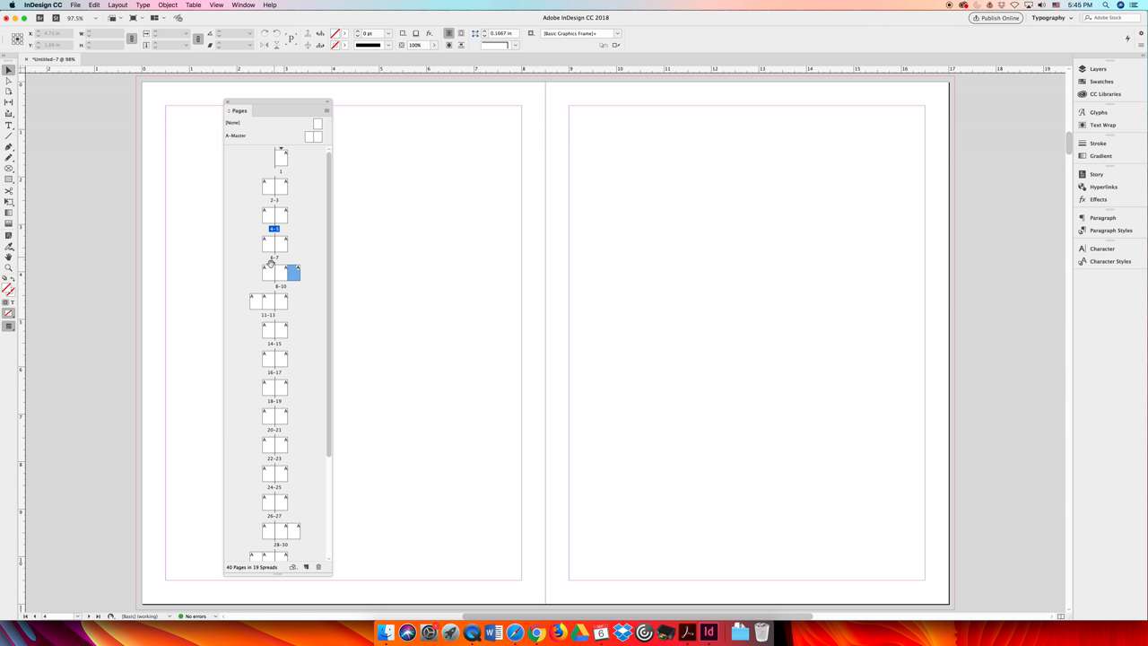
{"action": "mouse_move", "coordinate": [332, 276]}
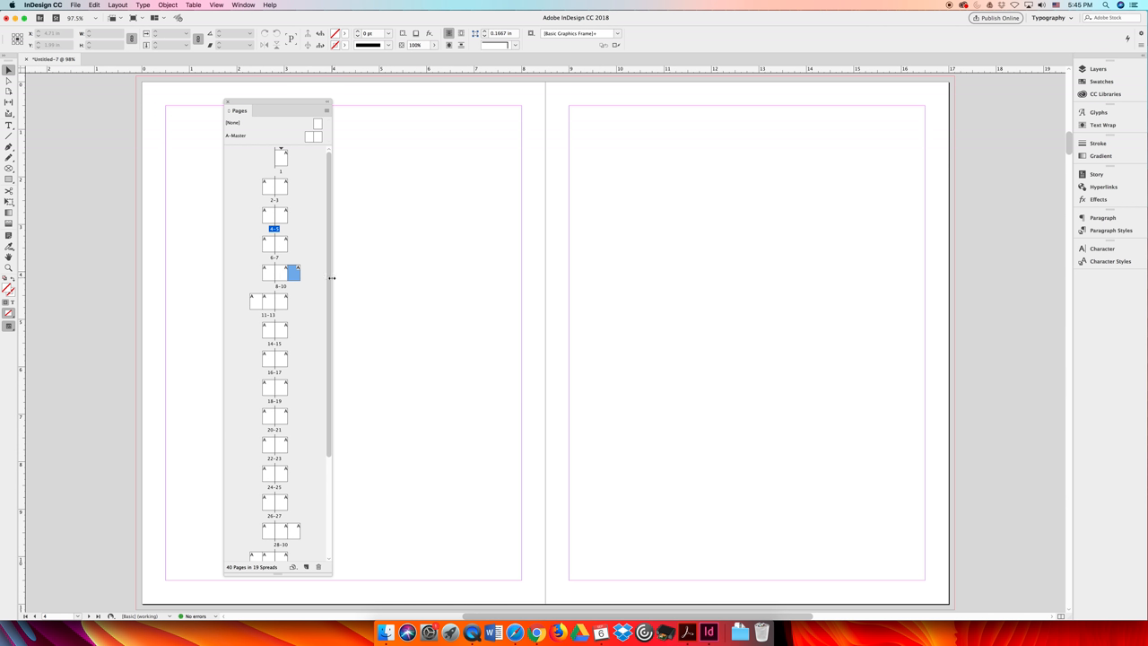
{"action": "mouse_move", "coordinate": [201, 314]}
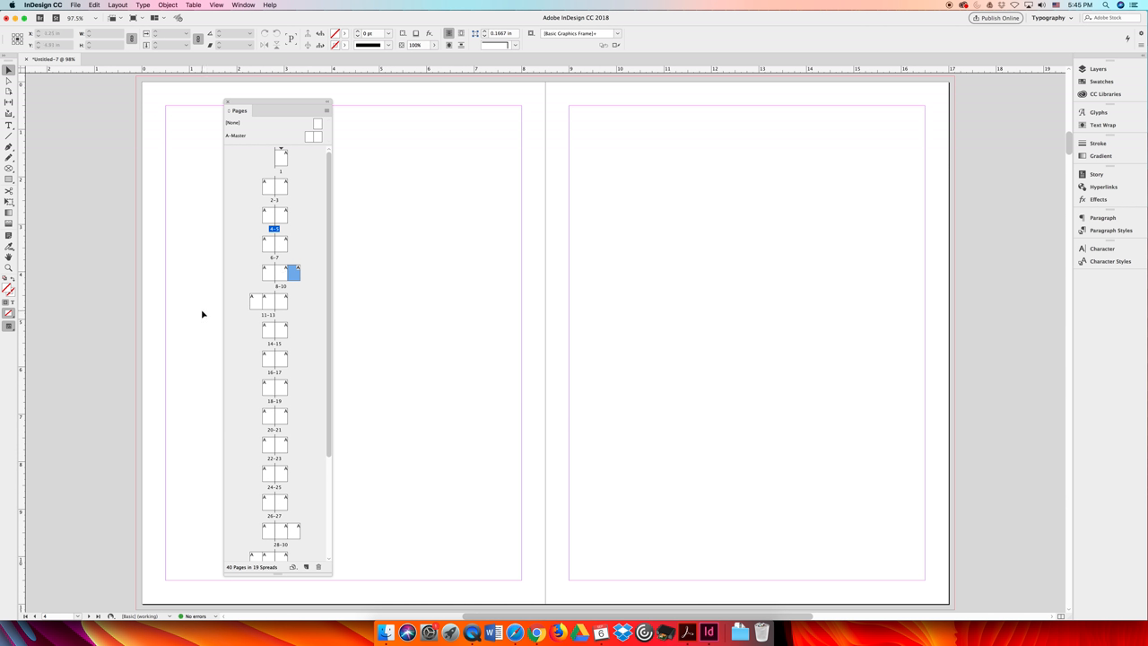
{"action": "mouse_move", "coordinate": [280, 336]}
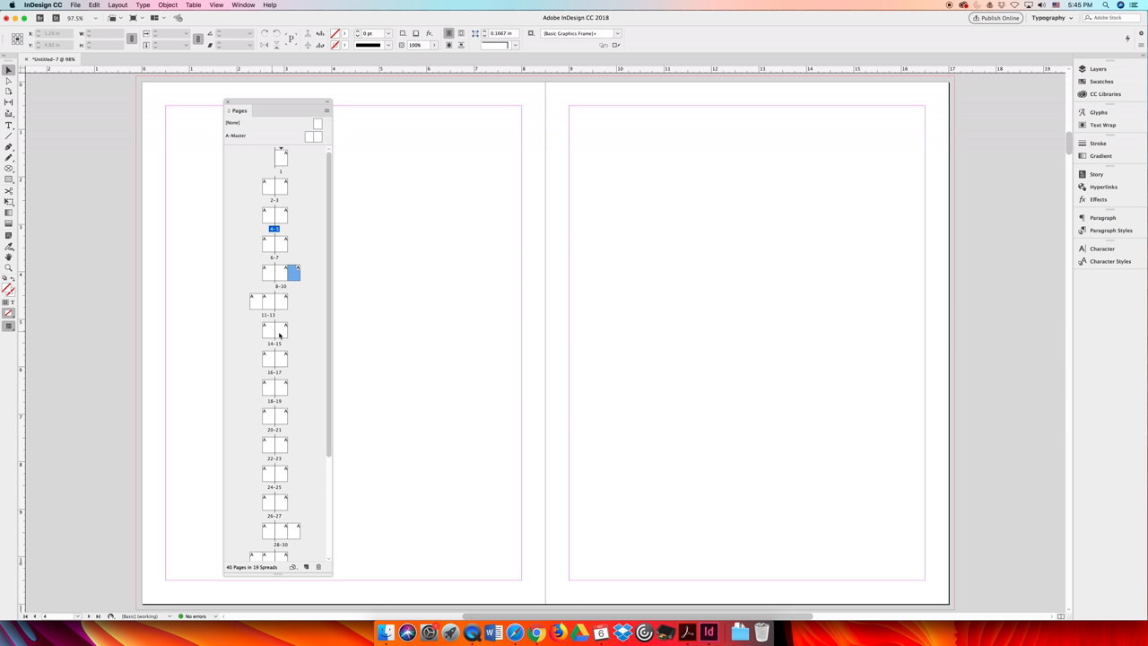
{"action": "mouse_move", "coordinate": [290, 391]}
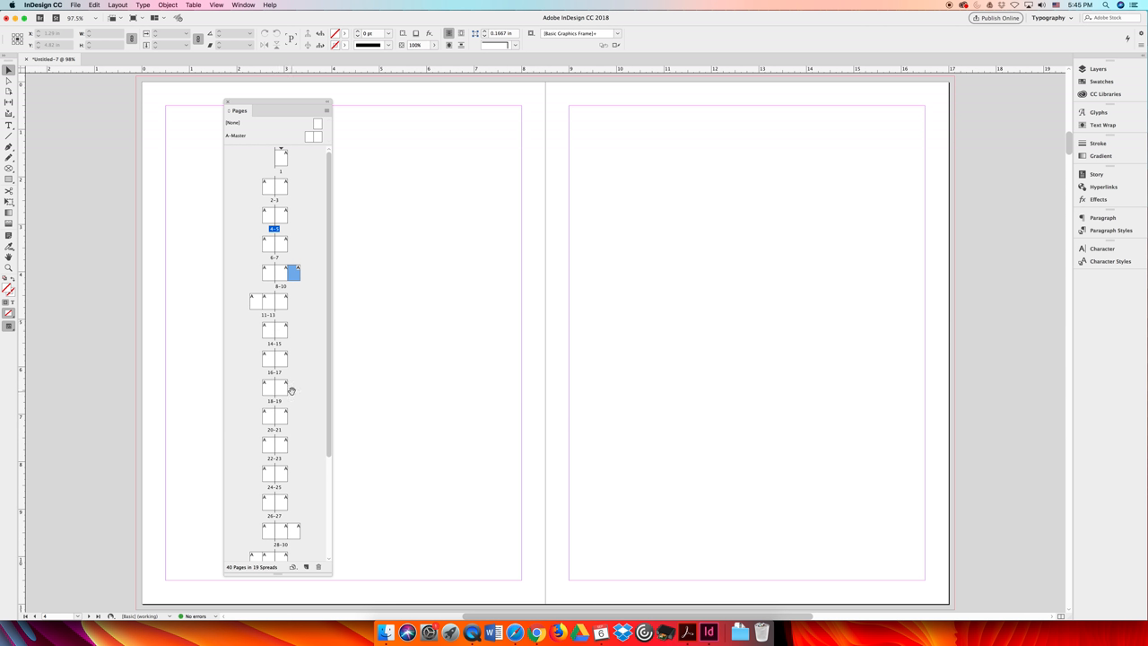
{"action": "mouse_move", "coordinate": [305, 362]}
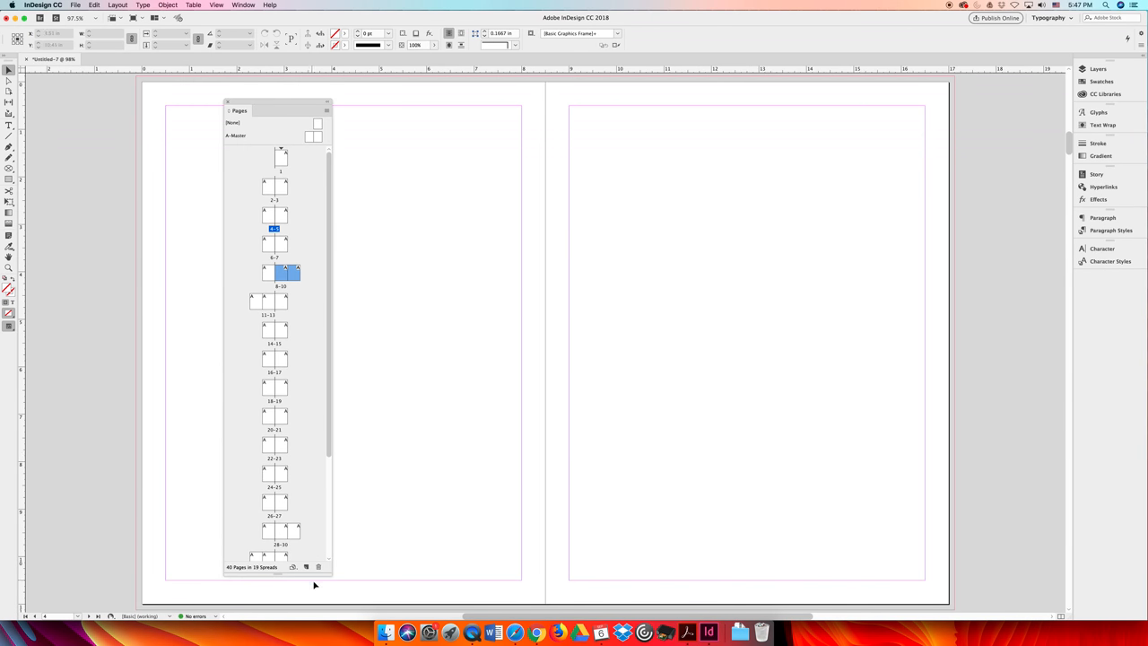
Add a saved custom page size of 8.25 × 11 in.
{"action": "left_click", "coordinate": [292, 567]}
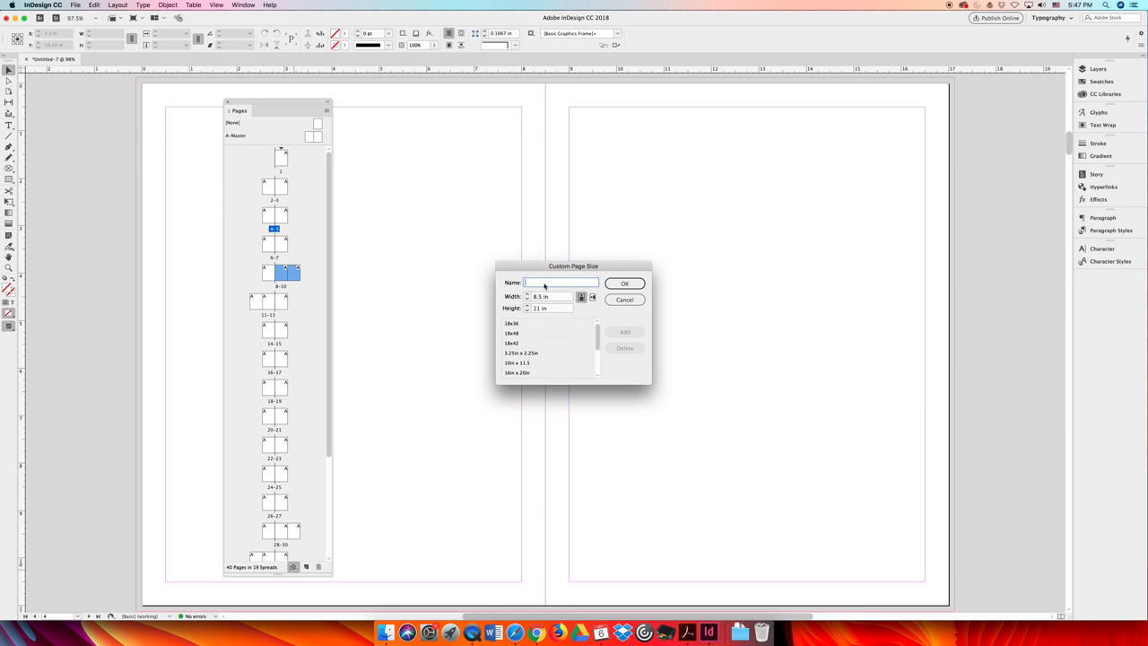
{"action": "type", "text": "8.25 x 11"}
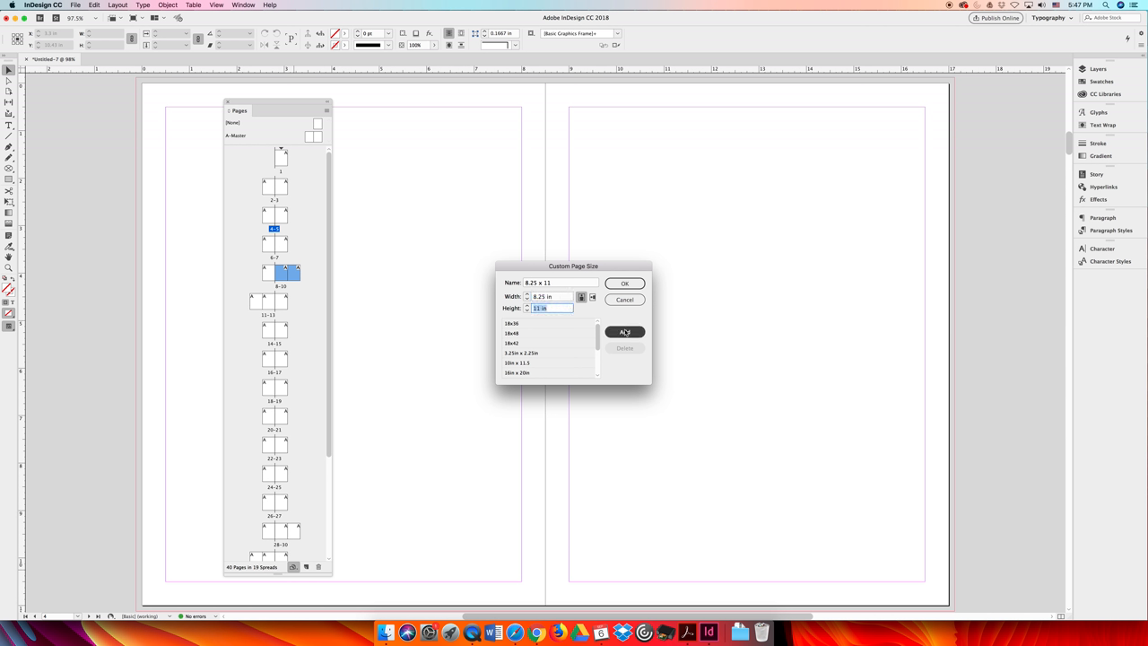
{"action": "left_click", "coordinate": [624, 284]}
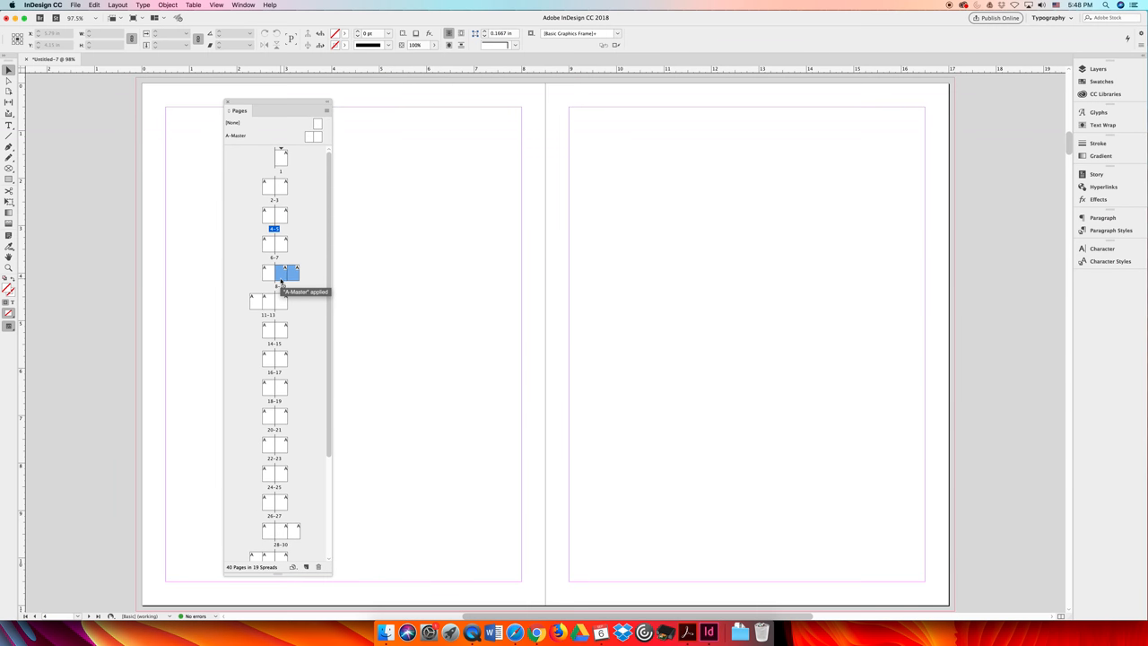
Jump to the three-page foldout spread from the Pages panel.
{"action": "double_click", "coordinate": [280, 273]}
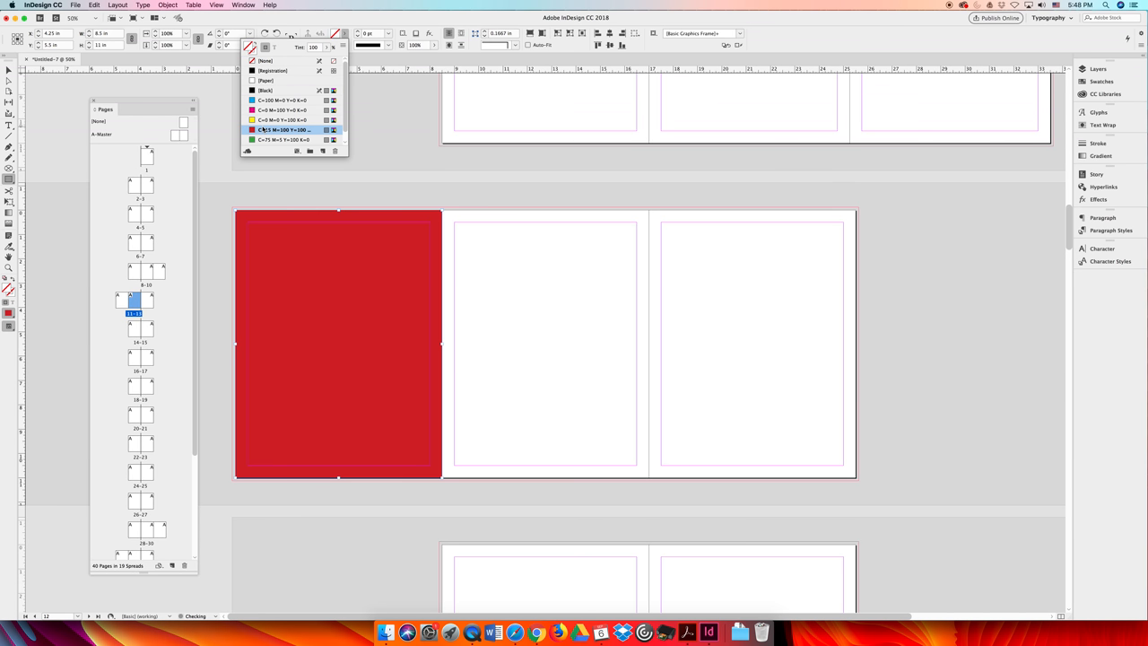
Resize the leftmost foldout page of the spread to 8.25 x 11.
{"action": "left_click", "coordinate": [283, 129]}
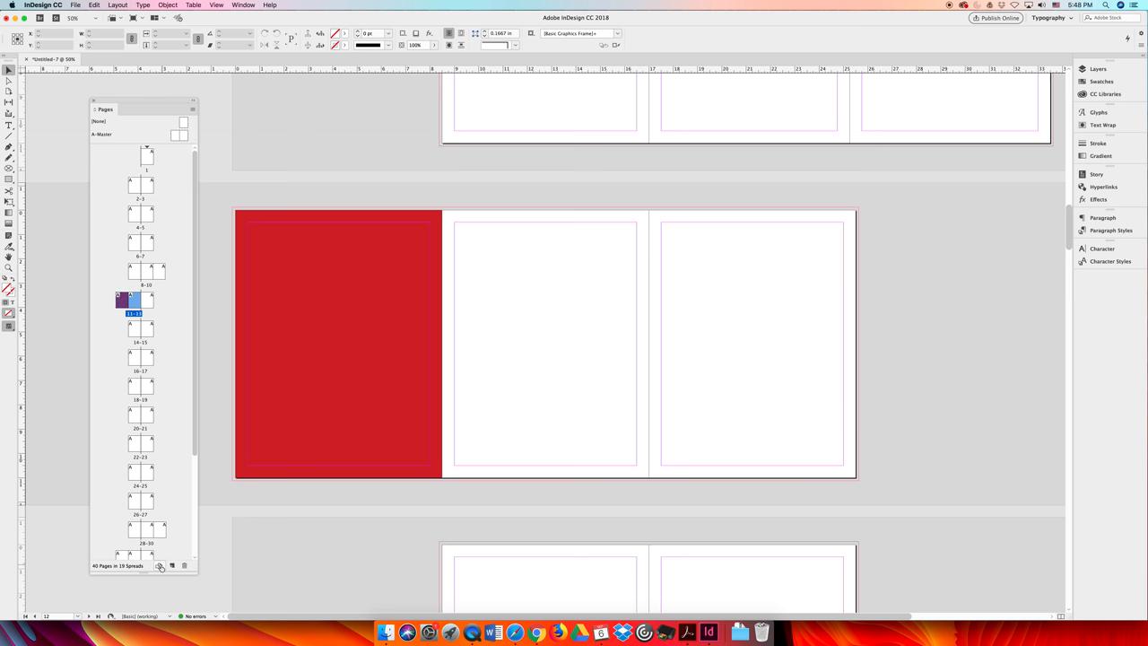
{"action": "left_click", "coordinate": [159, 565]}
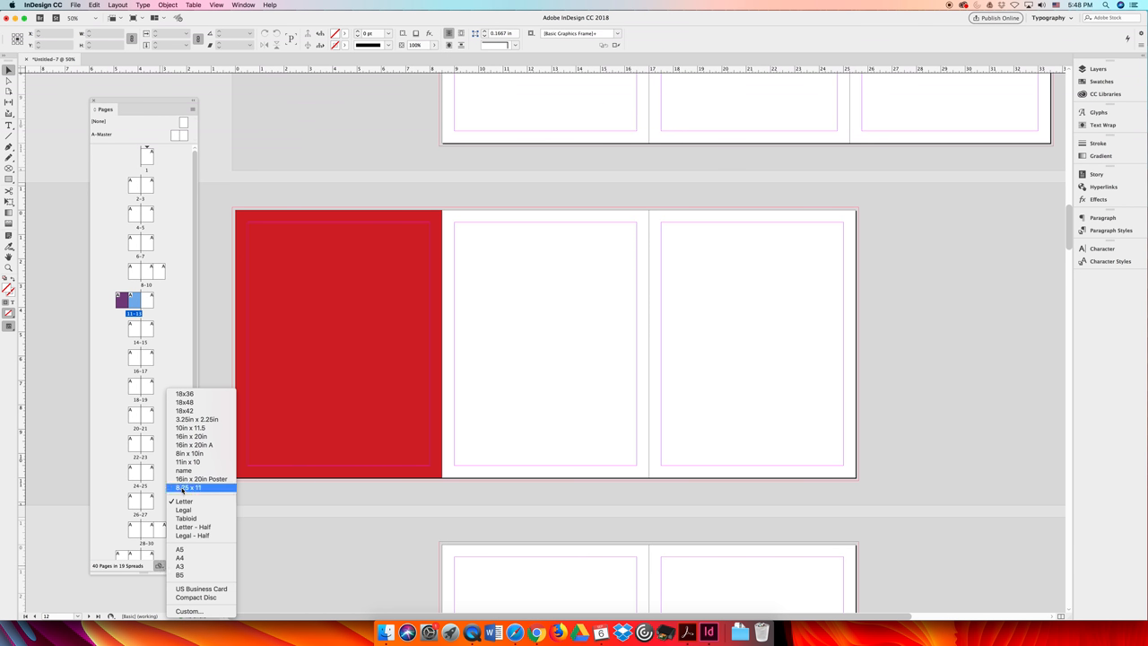
{"action": "left_click", "coordinate": [188, 488]}
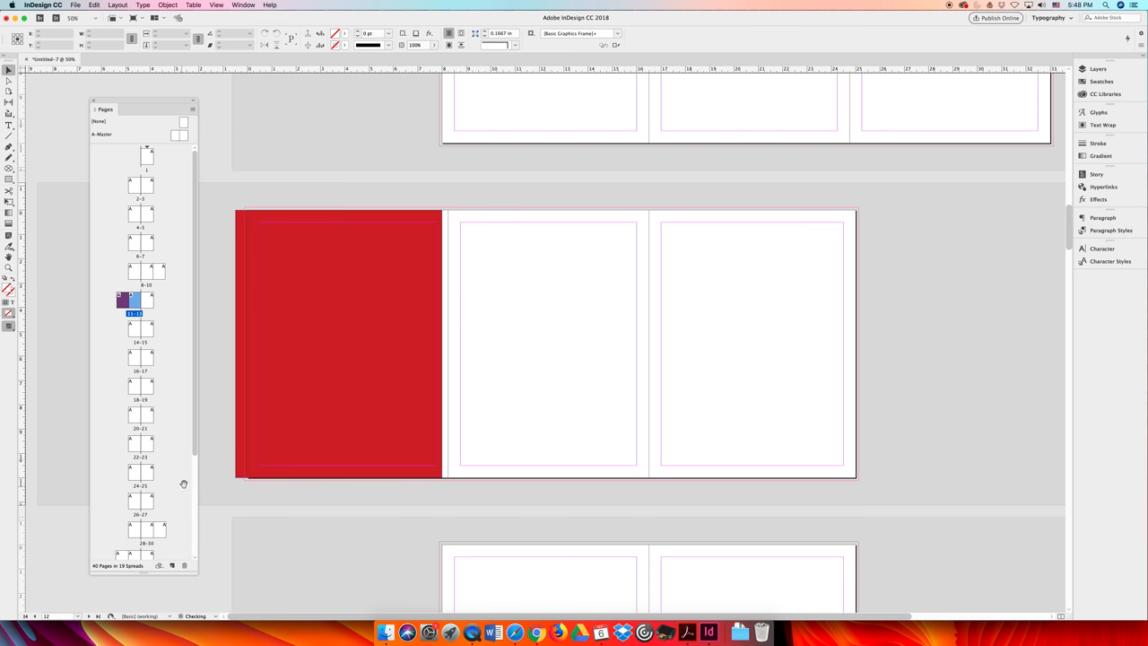
Select and remove the red frame covering the foldout page.
{"action": "left_click", "coordinate": [339, 345]}
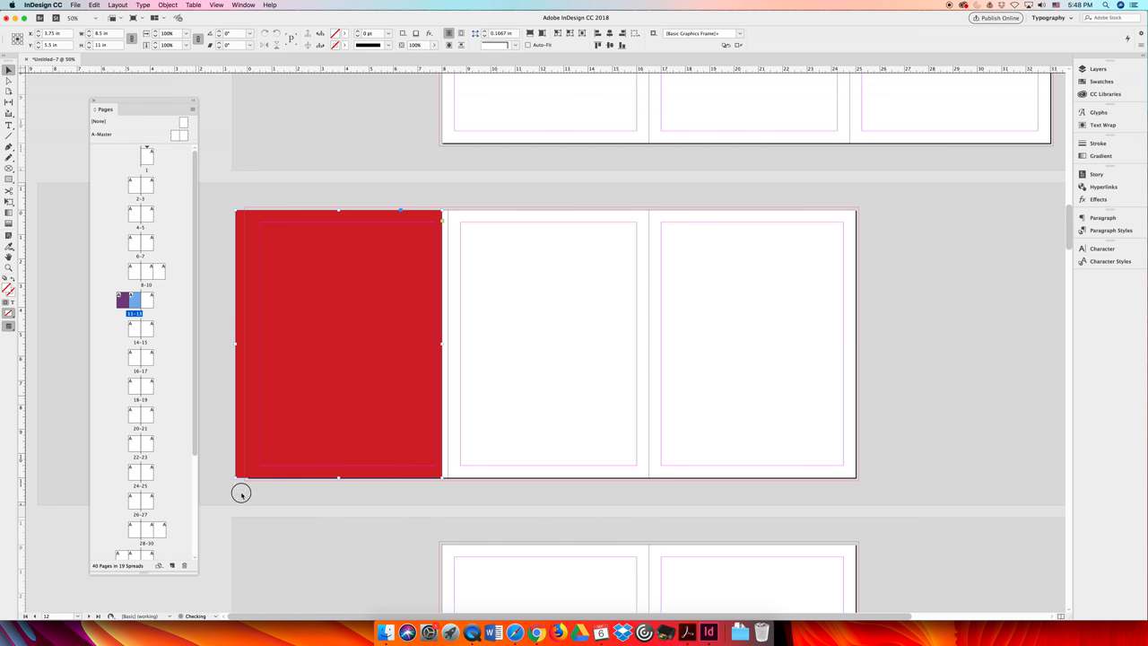
{"action": "left_click_drag", "start_coordinate": [337, 344], "coordinate": [380, 560]}
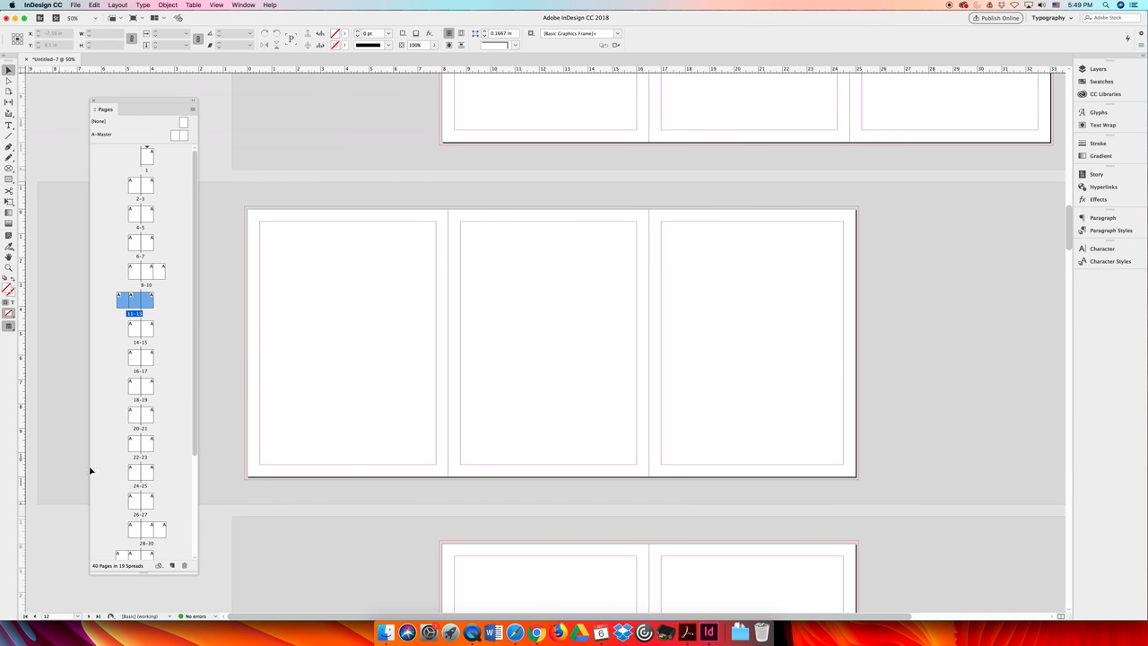
Select both foldout pages of the later spread and show the page size list.
{"action": "scroll", "scroll_direction": "down", "scroll_amount": 3}
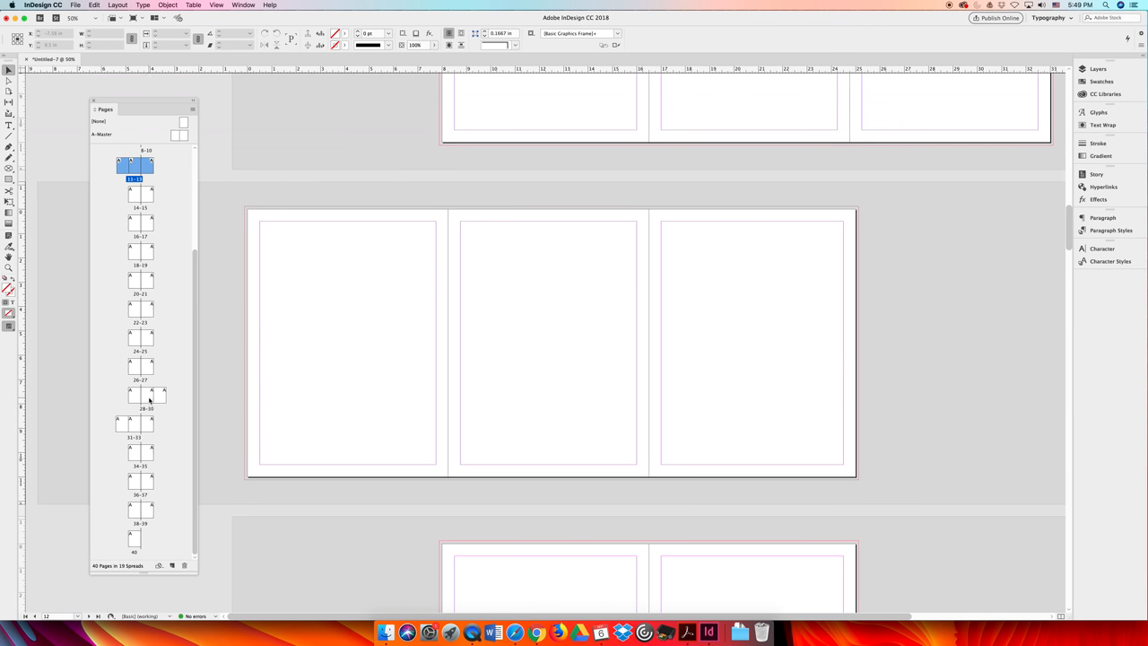
{"action": "left_click", "coordinate": [147, 394]}
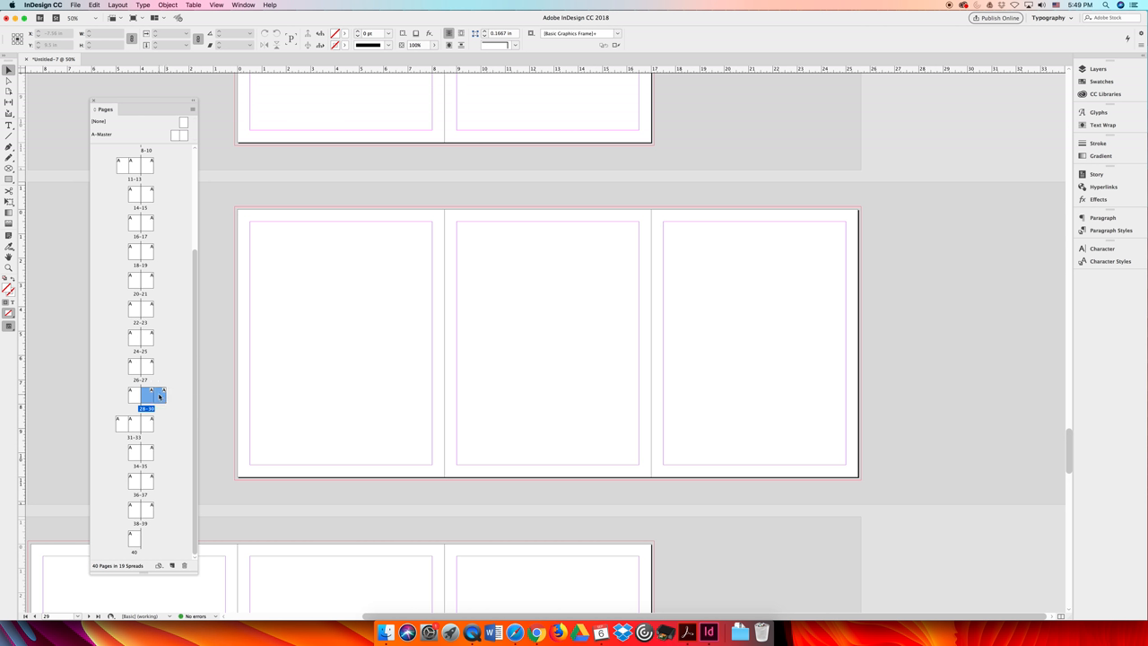
{"action": "left_click", "coordinate": [122, 423]}
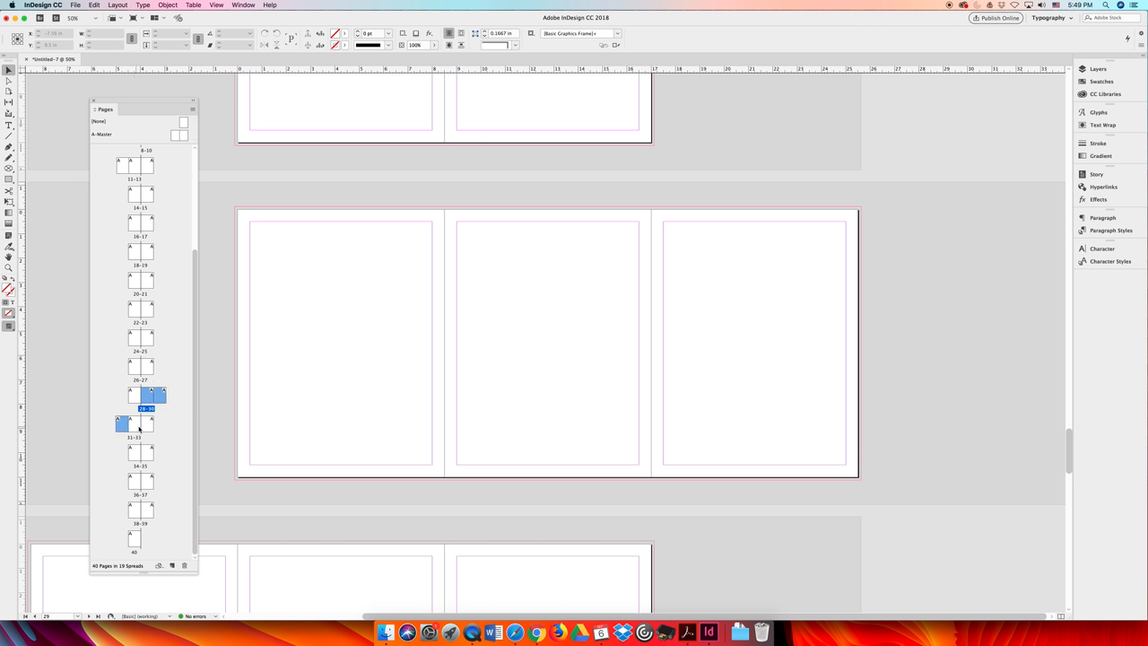
{"action": "mouse_move", "coordinate": [163, 395]}
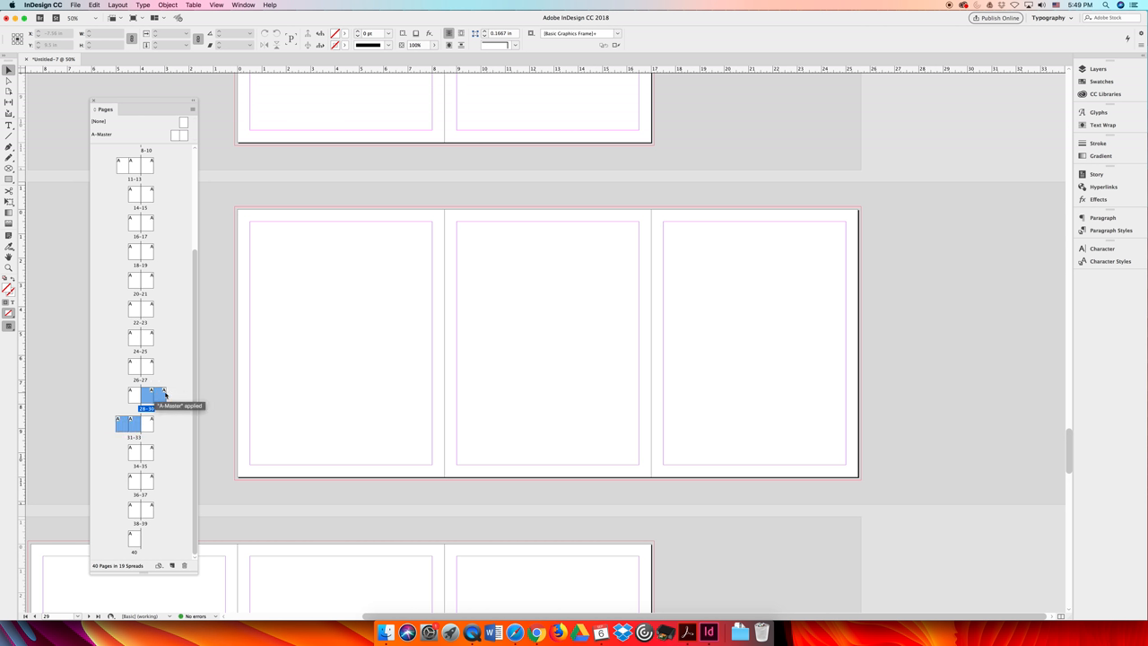
{"action": "mouse_move", "coordinate": [193, 437]}
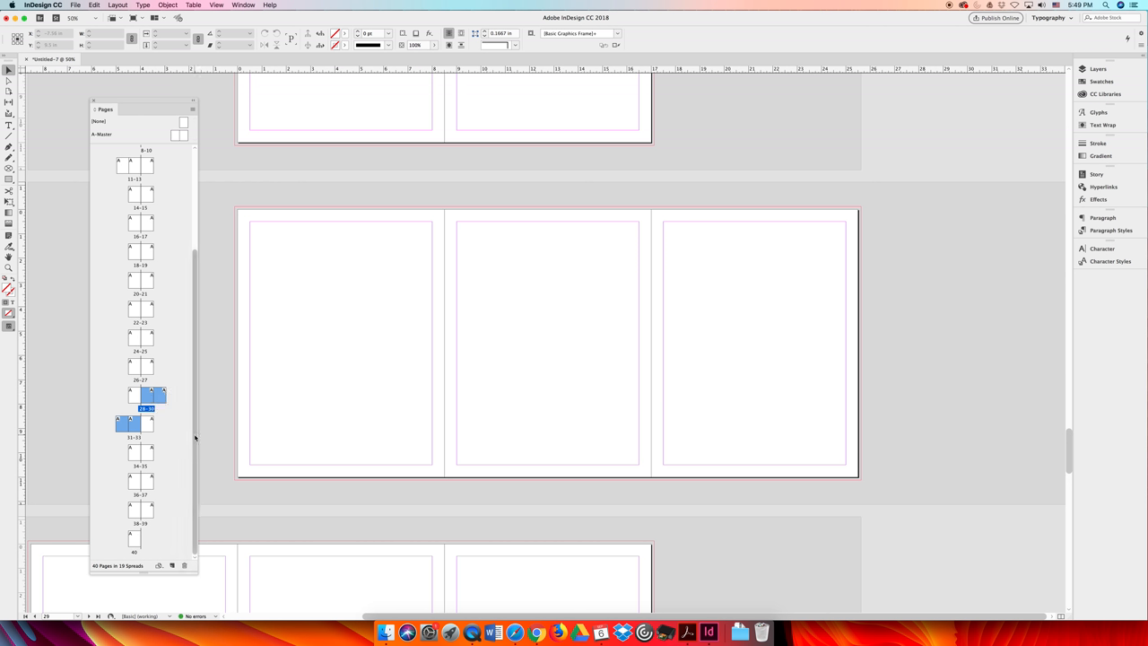
{"action": "mouse_move", "coordinate": [198, 449]}
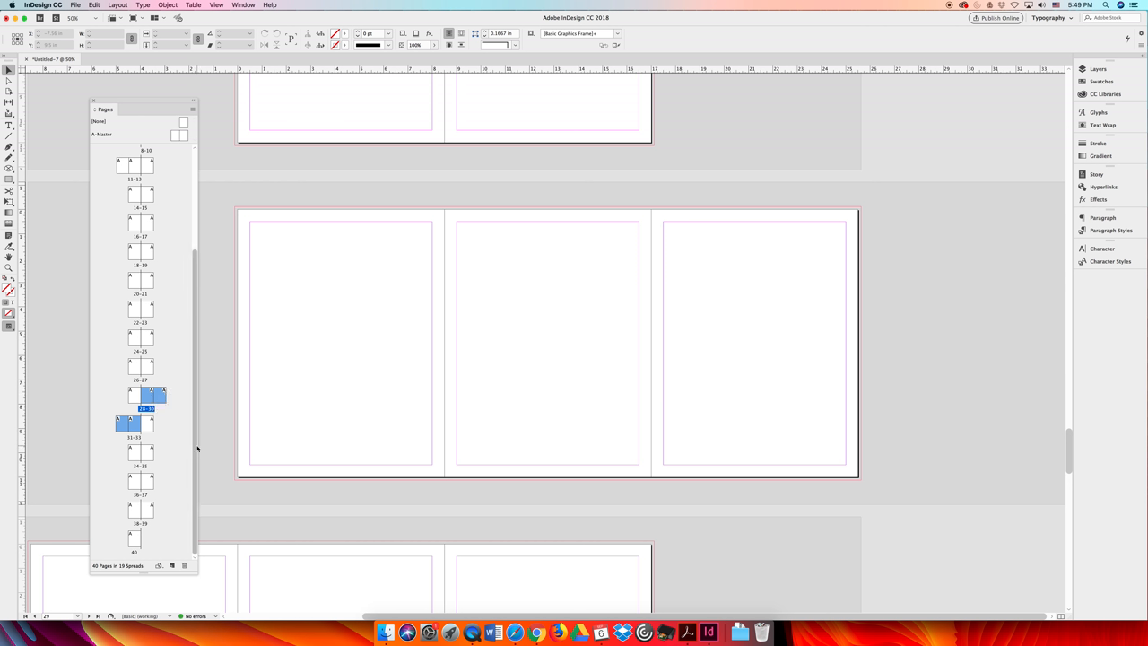
{"action": "left_click", "coordinate": [160, 565]}
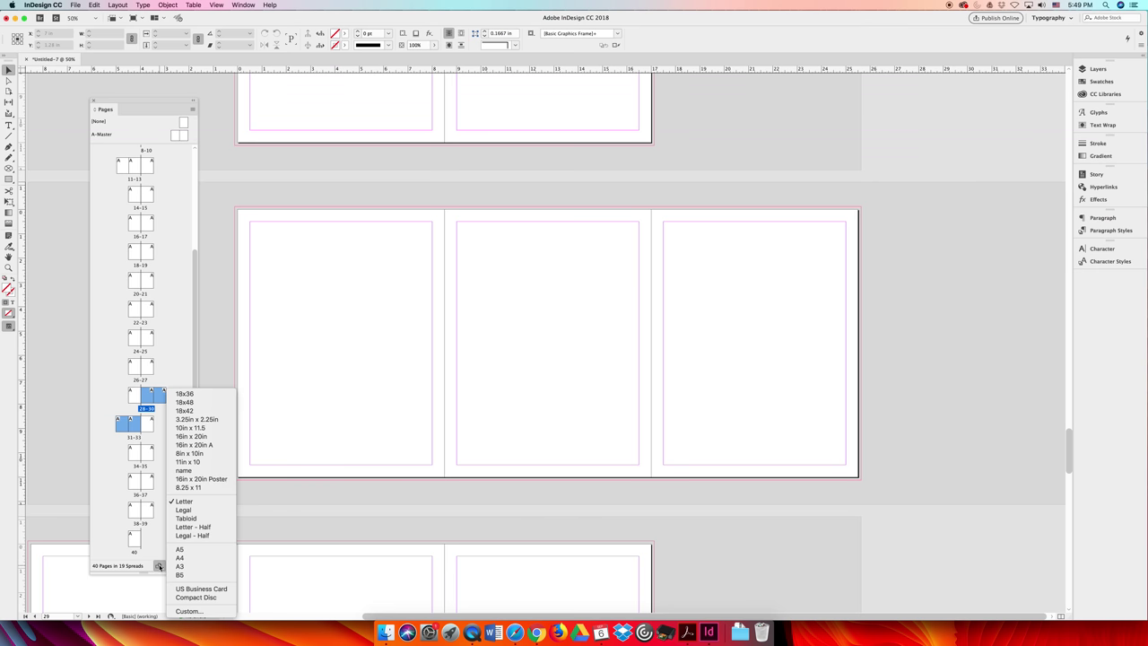
{"action": "mouse_move", "coordinate": [188, 488]}
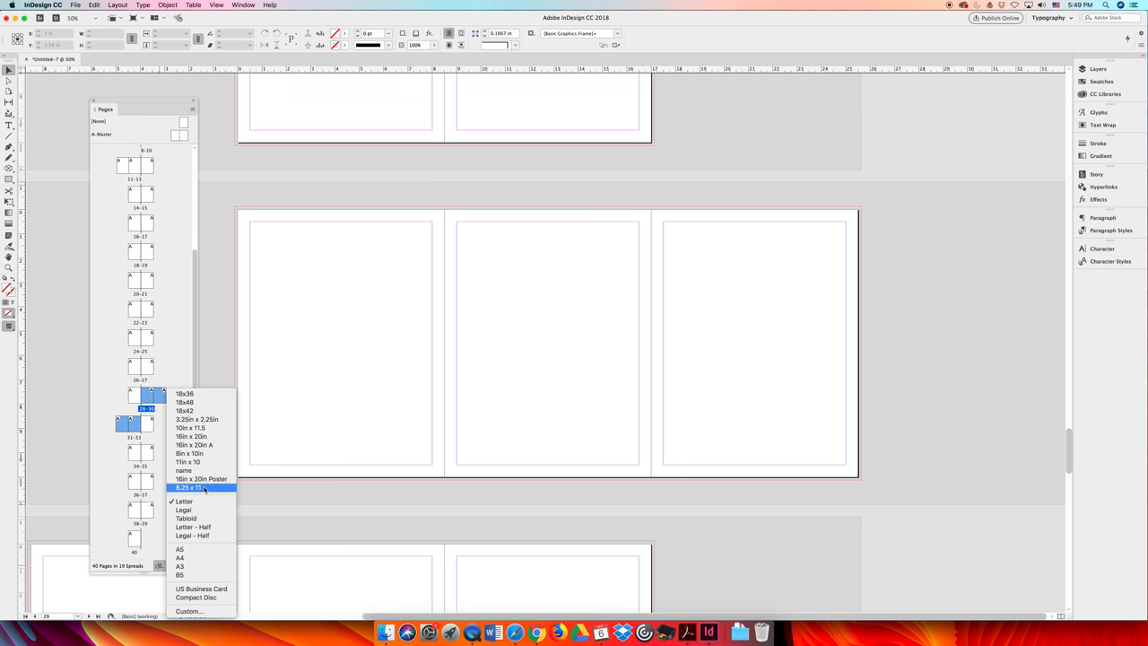
{"action": "mouse_move", "coordinate": [201, 488]}
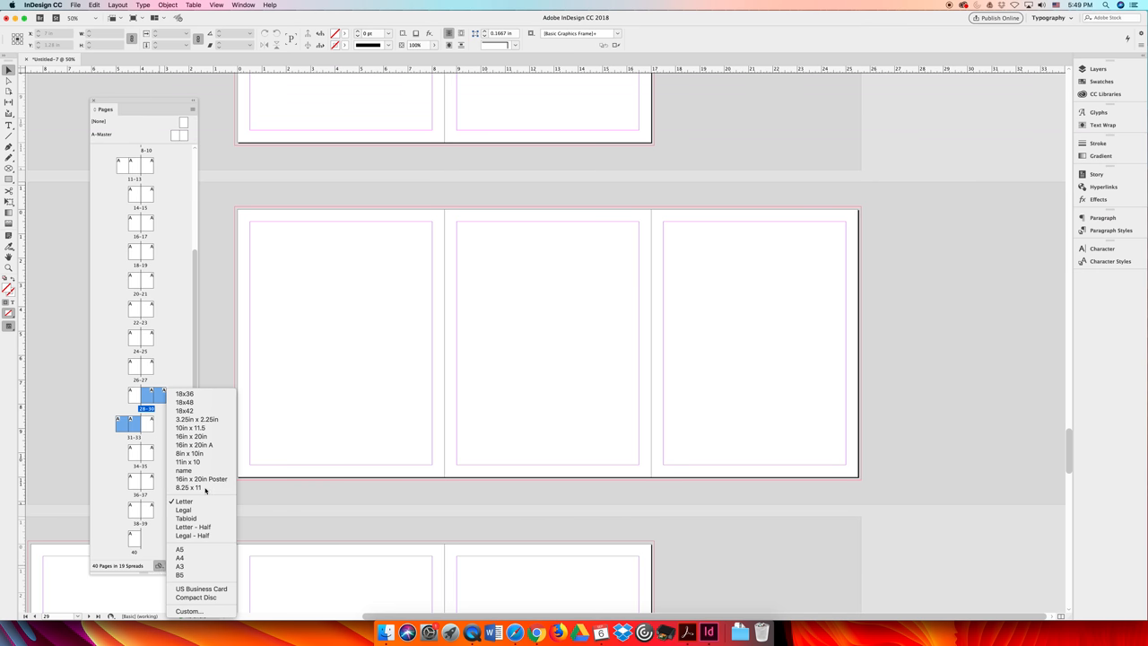